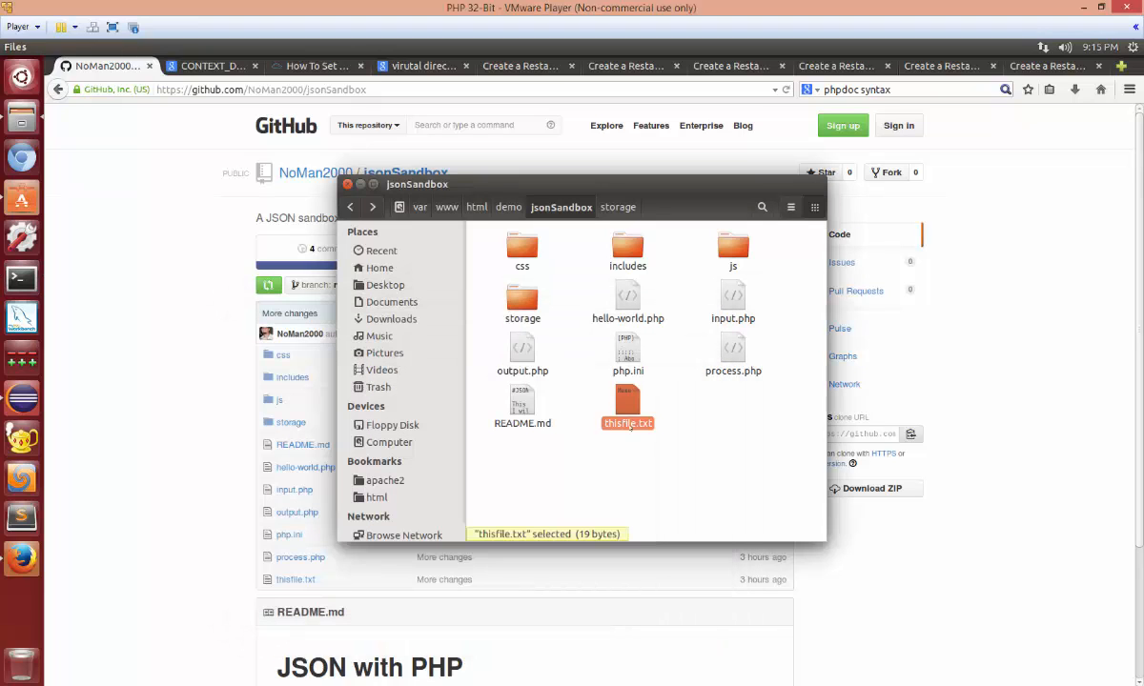
# Step: Close the Nautilus window showing the previously cloned files
pyautogui.click(509, 207)
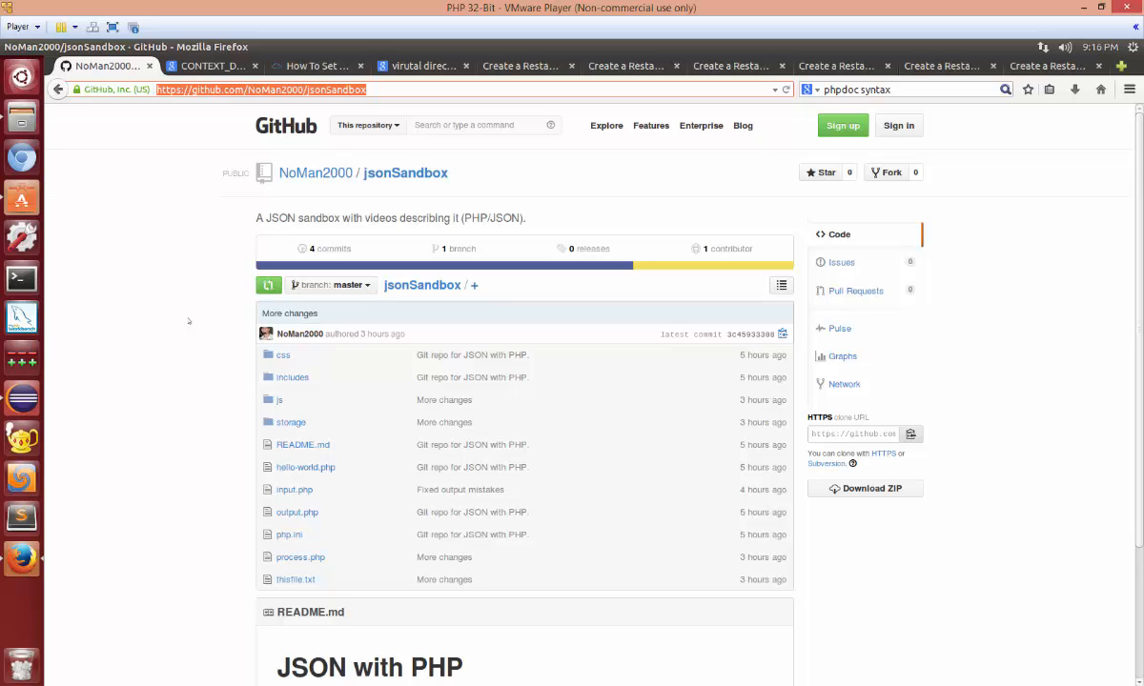
pyautogui.moveTo(341, 392)
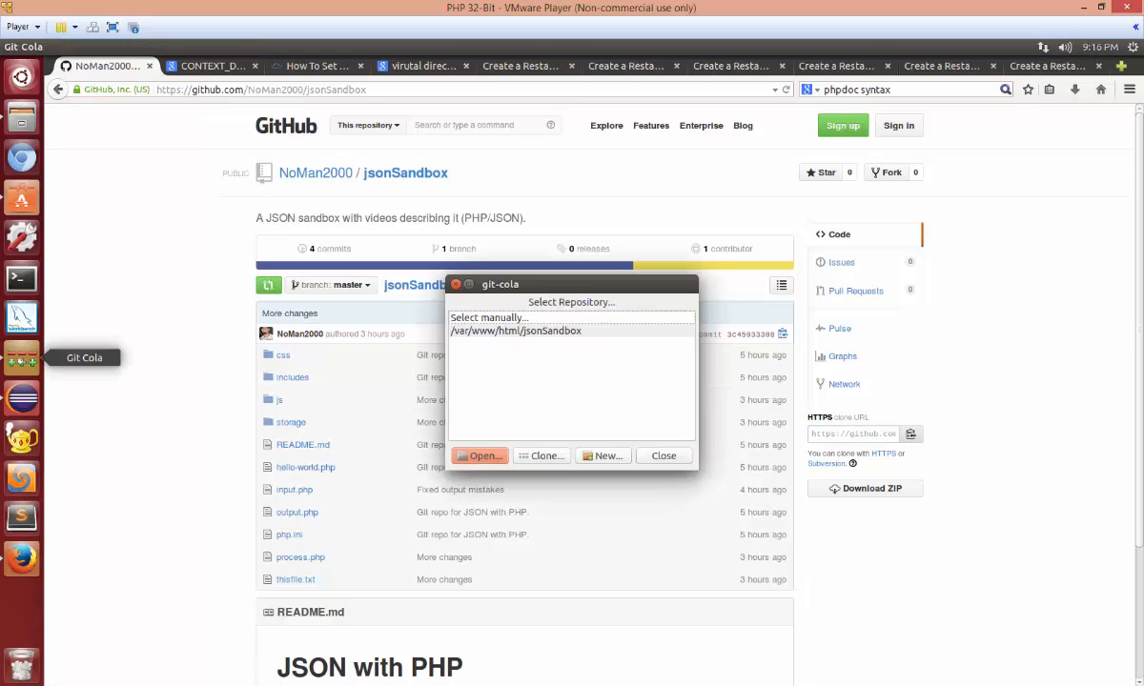
# Step: Clone jsonSandbox.git in Git Cola into a newly created html/demo folder
pyautogui.click(541, 456)
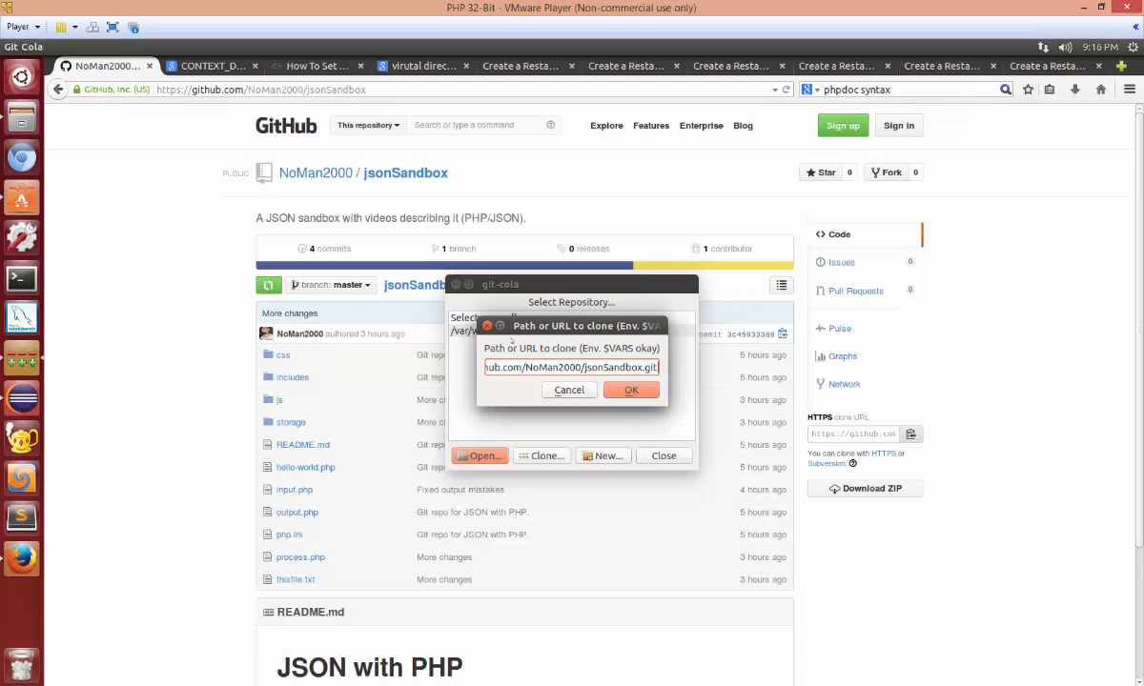
pyautogui.click(630, 389)
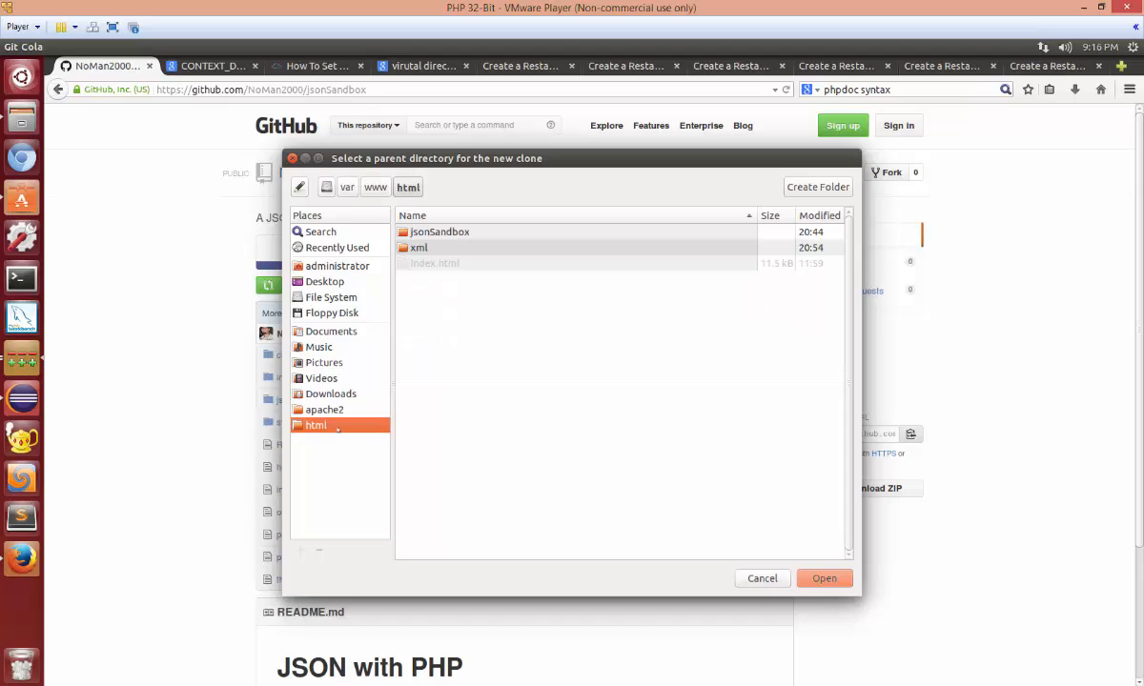
pyautogui.rightClick(587, 319)
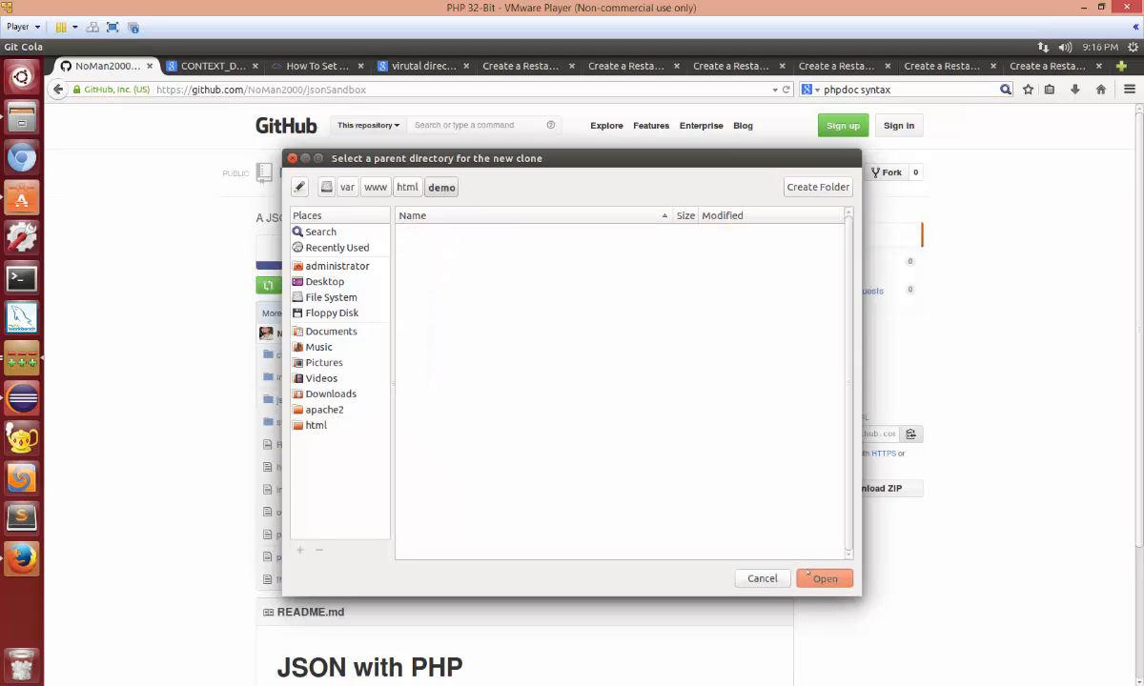
pyautogui.click(824, 579)
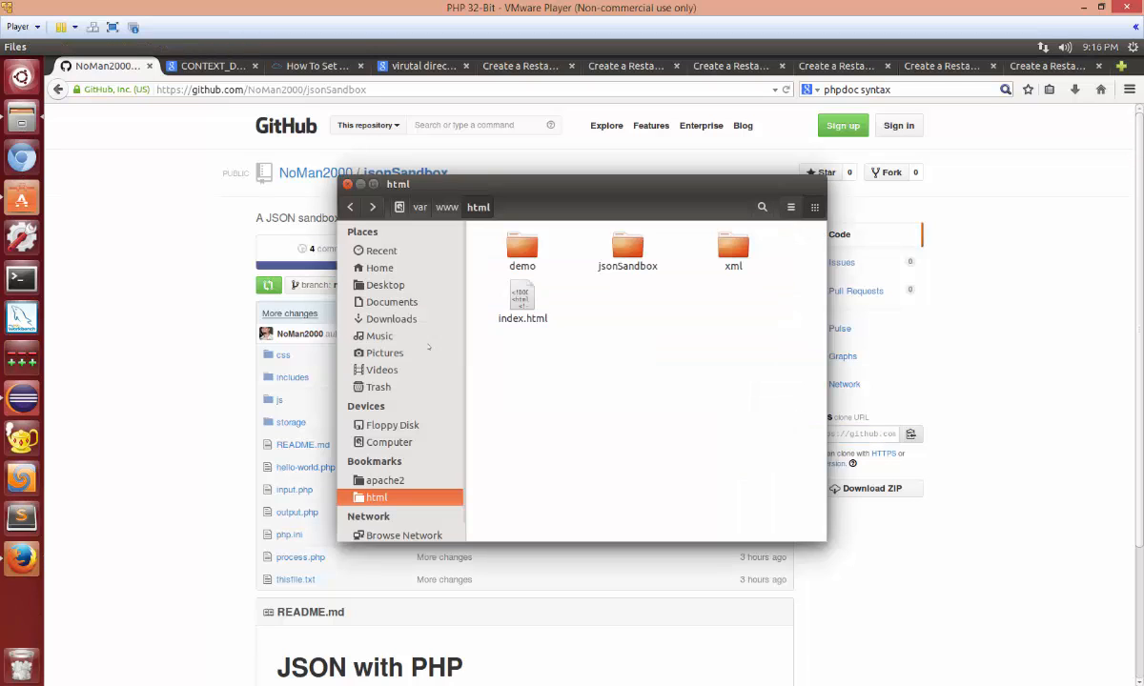
# Step: Browse demo/jsonSandbox and its storage folder to check the clone, then close Files
pyautogui.doubleClick(522, 248)
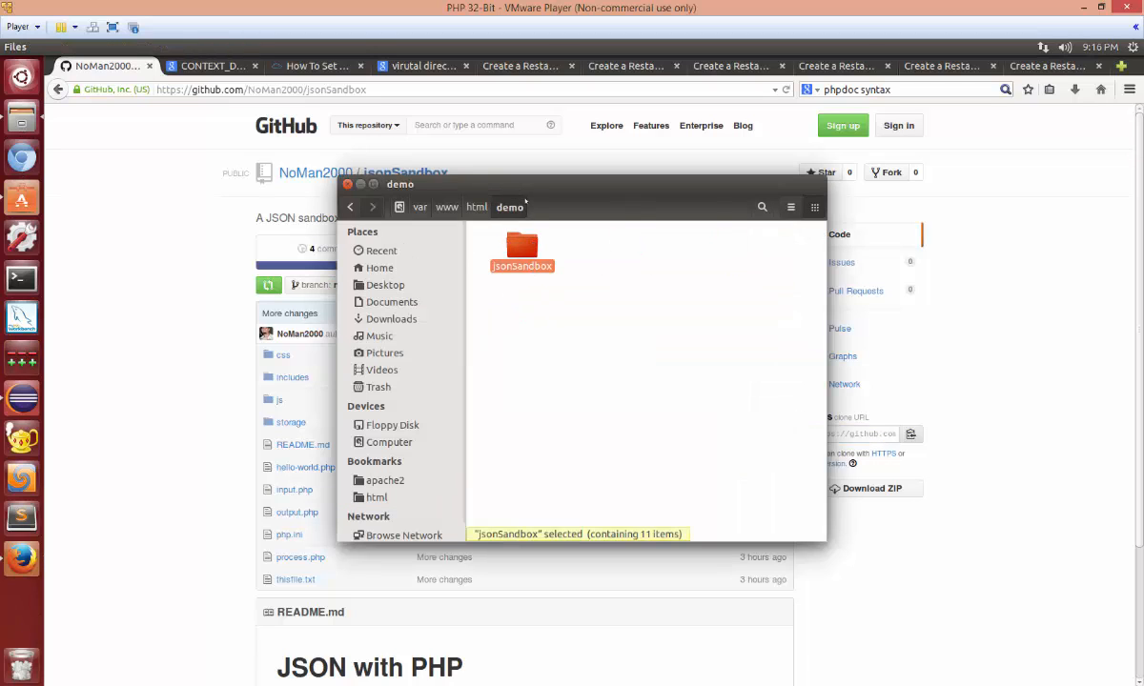
pyautogui.doubleClick(522, 251)
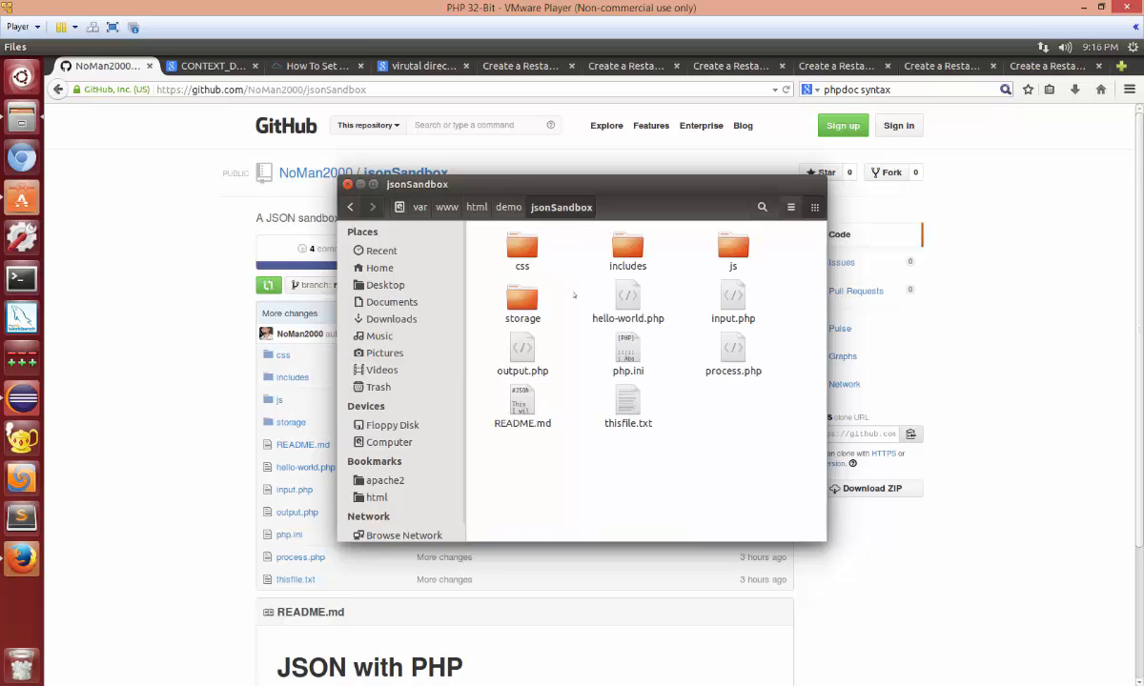
pyautogui.doubleClick(522, 300)
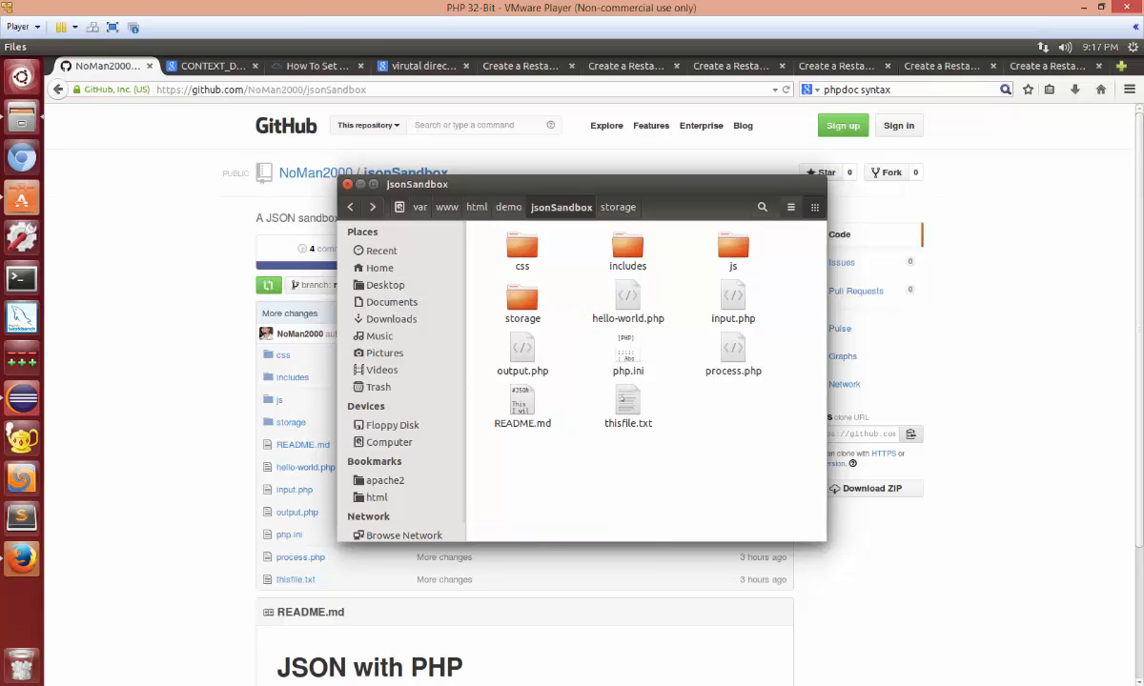
pyautogui.moveTo(20, 357)
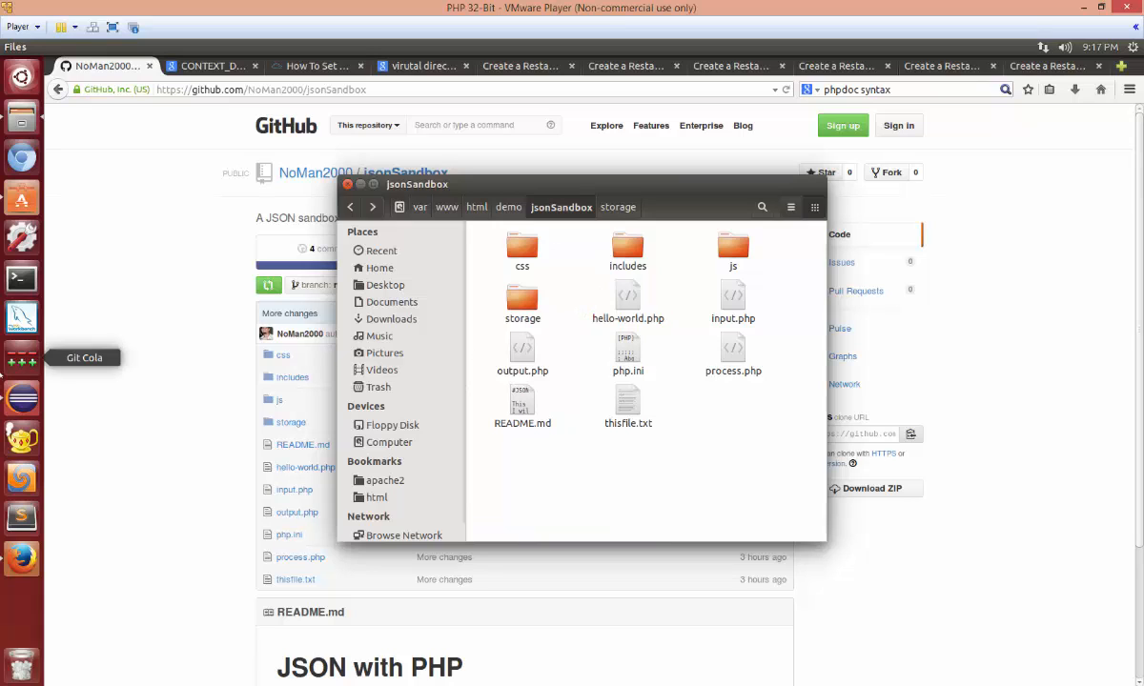
pyautogui.click(347, 184)
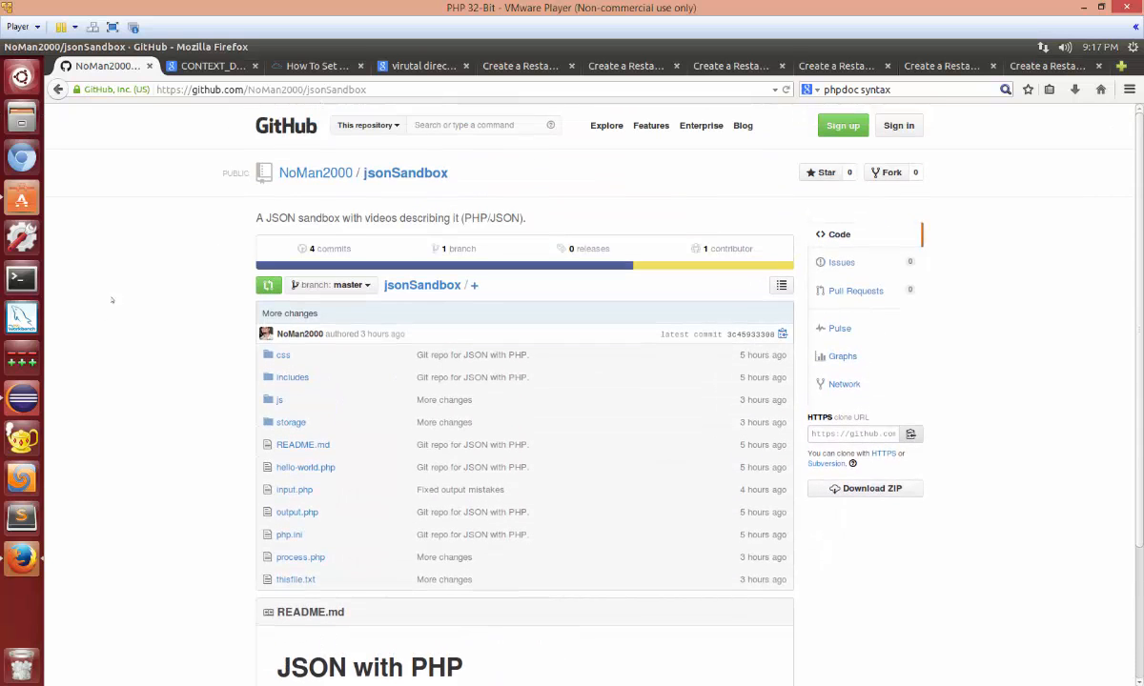
pyautogui.moveTo(21, 318)
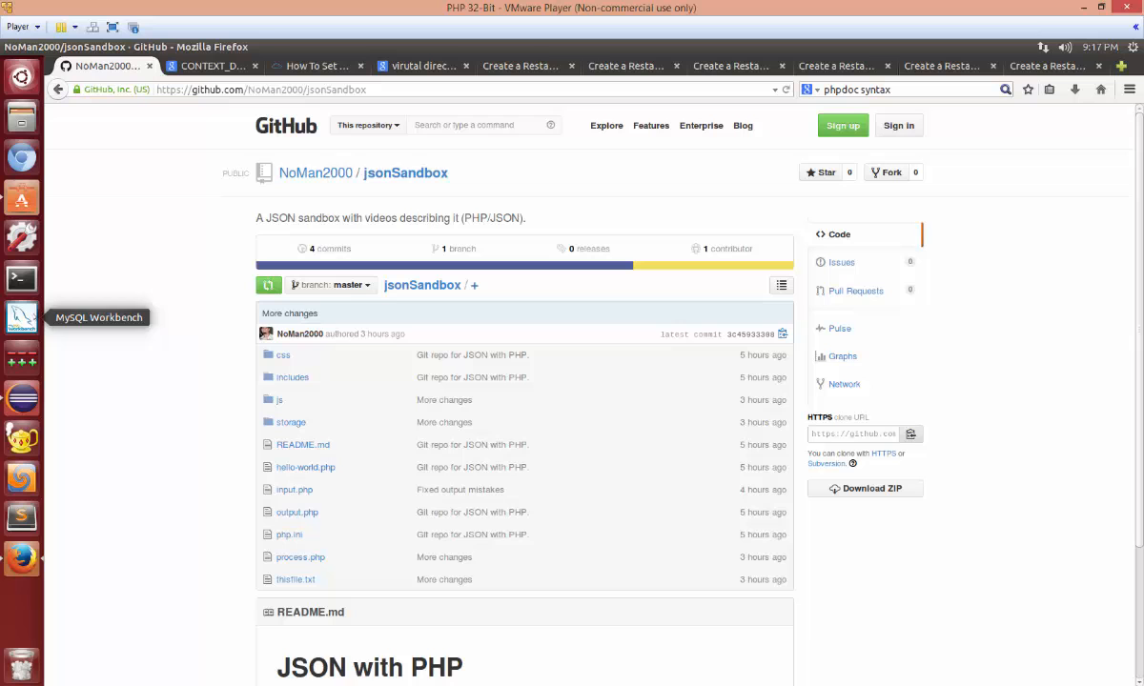
pyautogui.moveTo(21, 157)
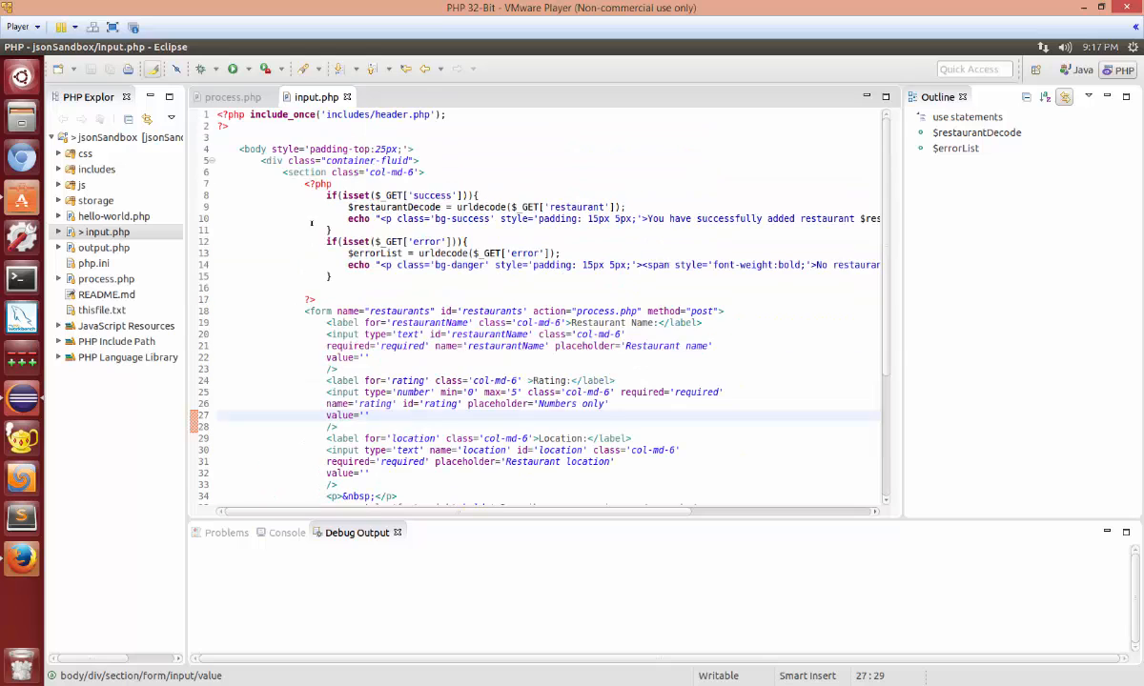
# Step: Briefly open and close the home folder, then start a new PHP Project
pyautogui.click(371, 415)
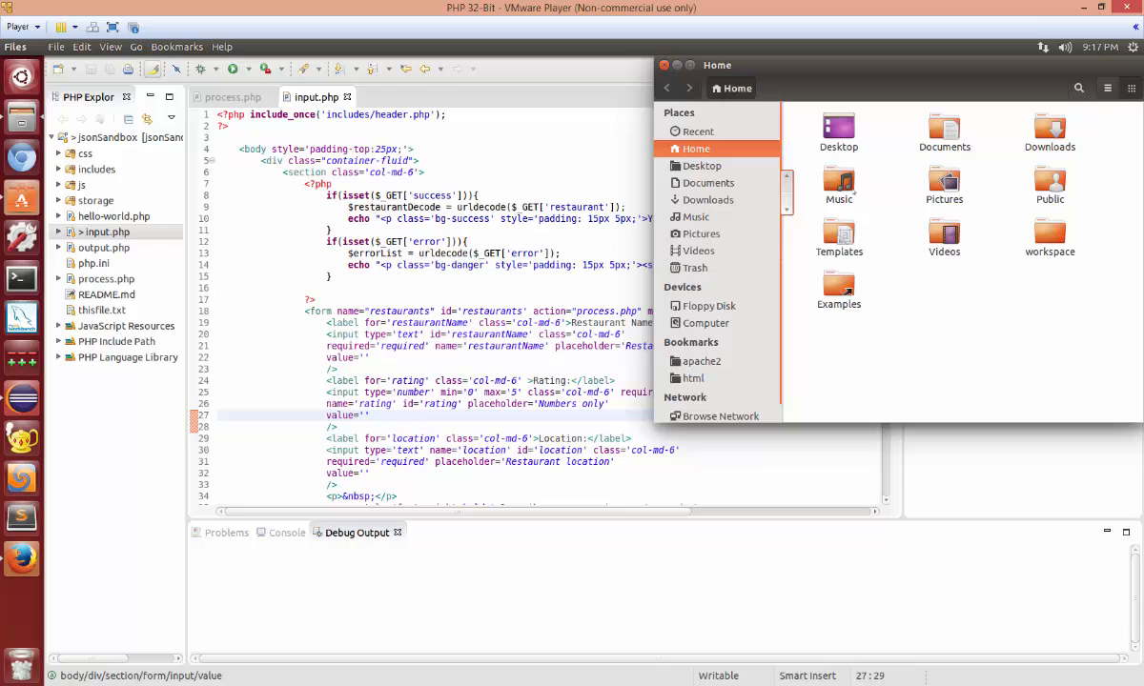
pyautogui.click(696, 378)
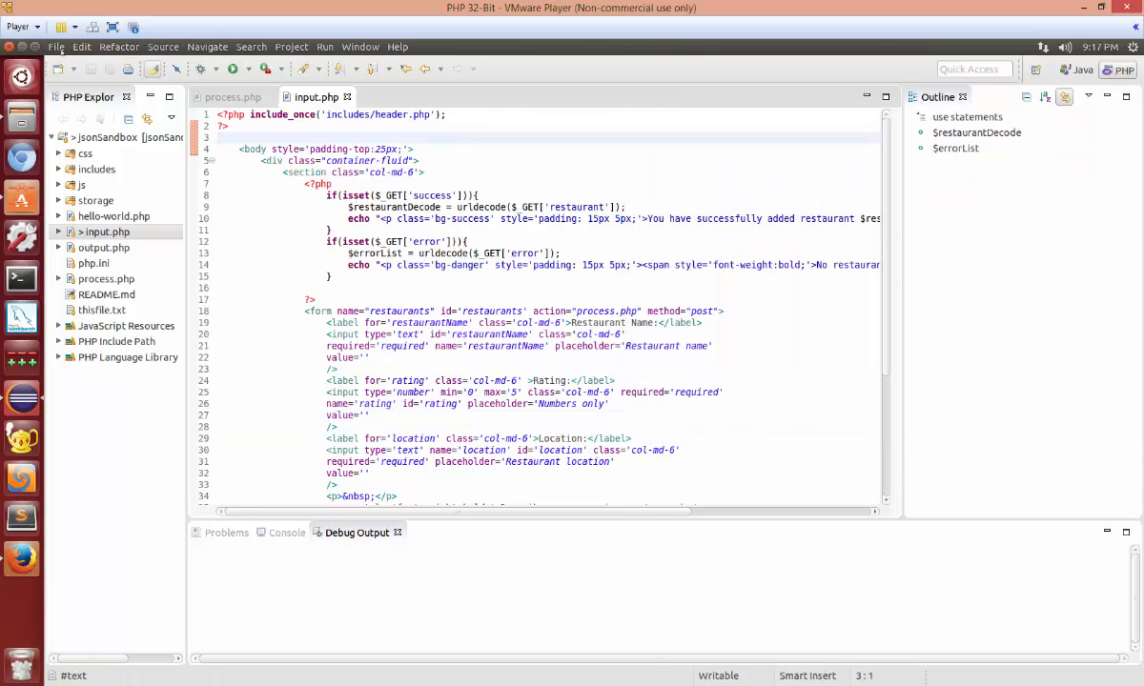
pyautogui.click(57, 45)
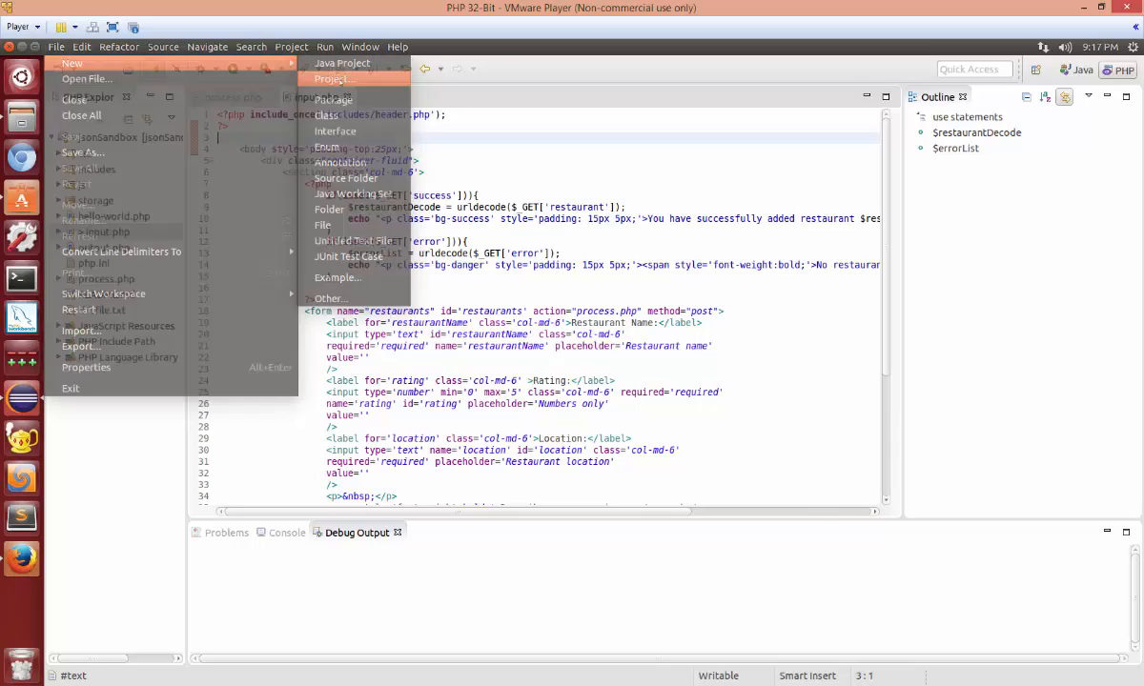
pyautogui.click(335, 79)
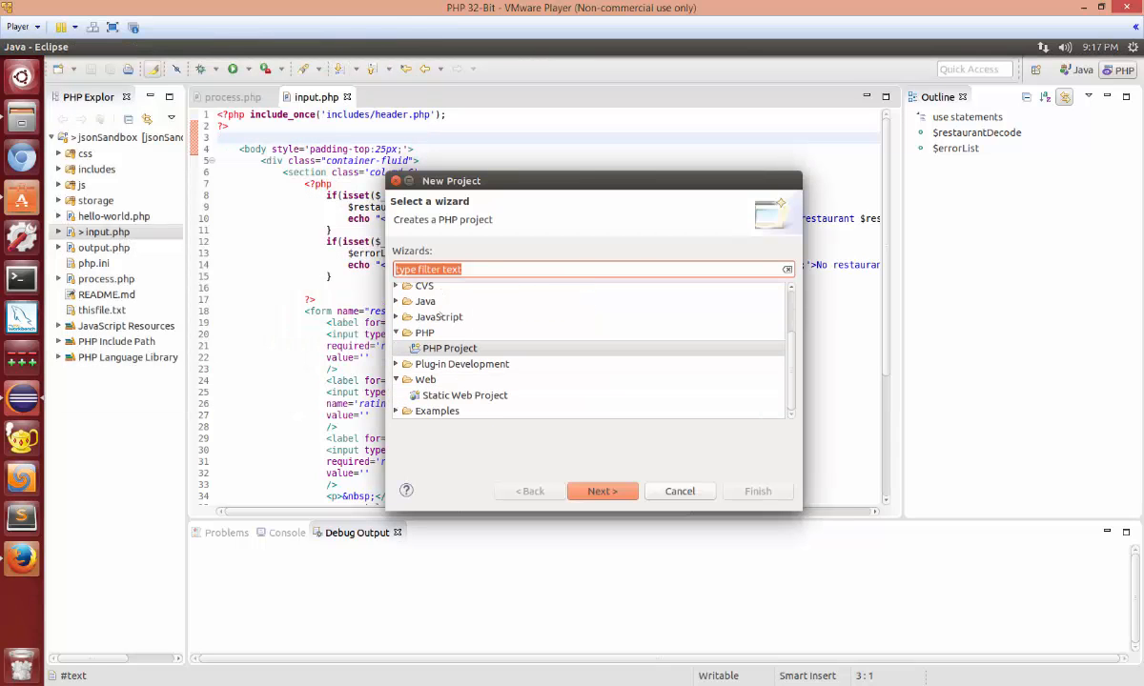
pyautogui.click(602, 491)
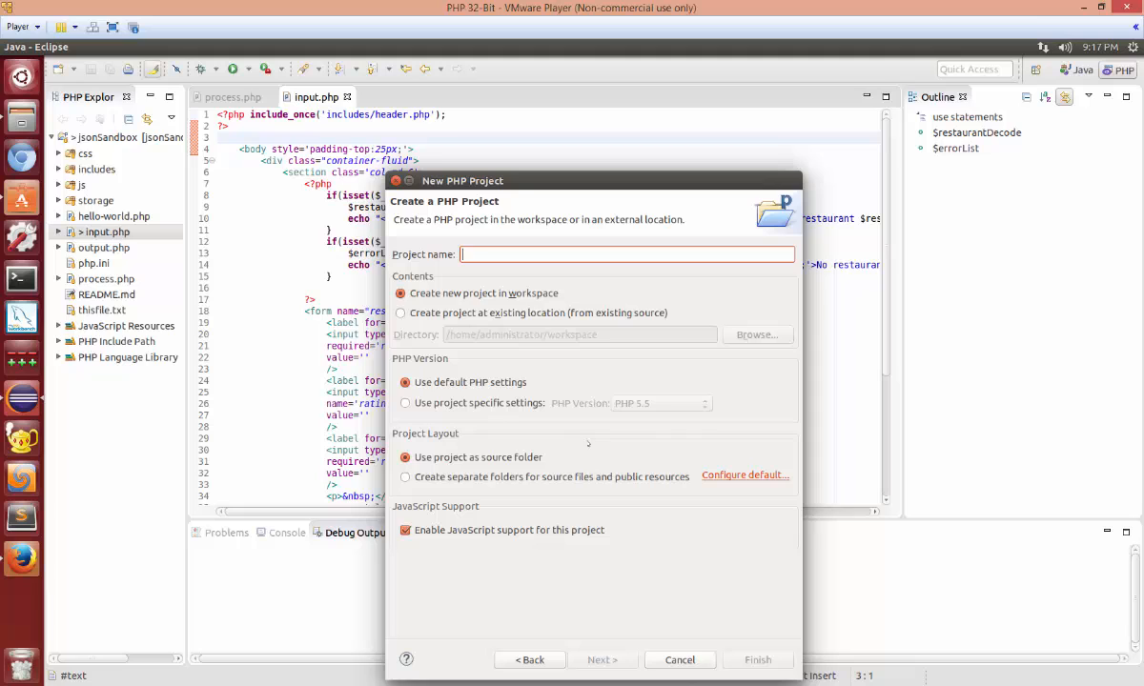
# Step: Base the project on existing source demo/jsonSandbox and name it jsonSandbox
pyautogui.click(400, 312)
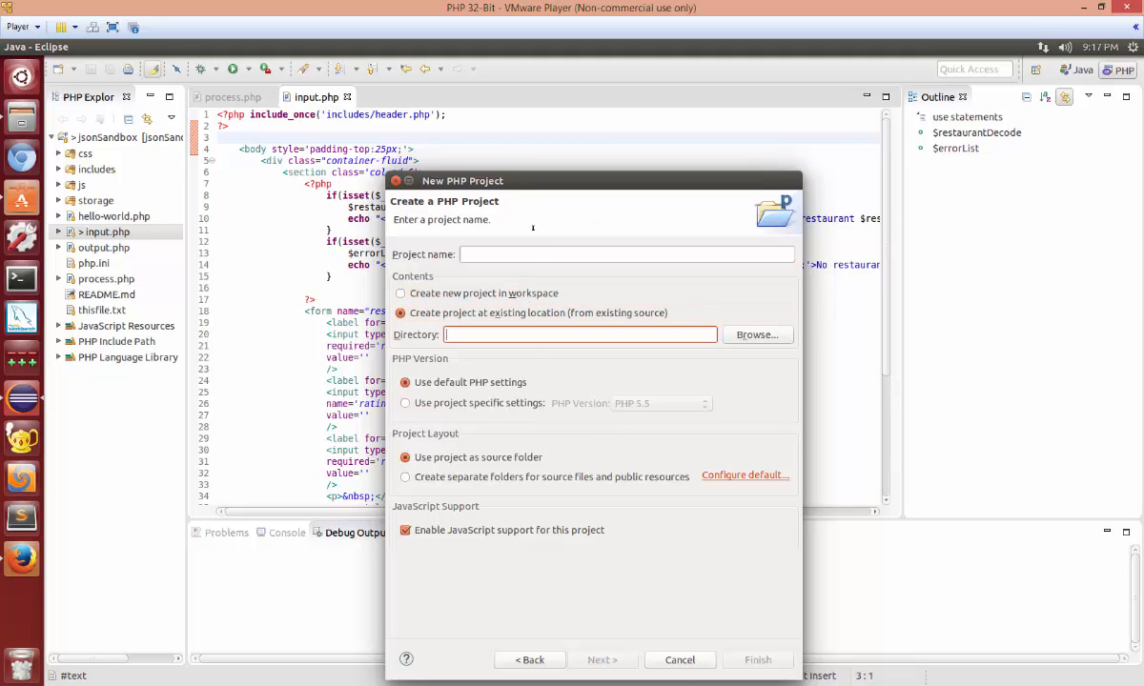
pyautogui.click(757, 334)
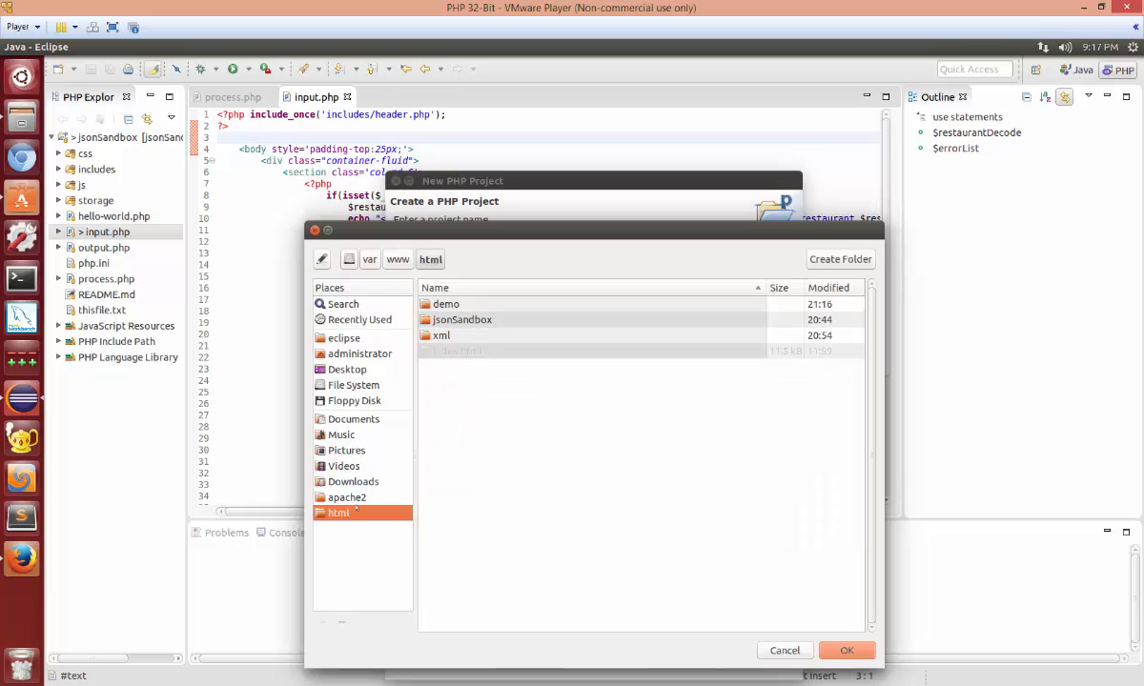
pyautogui.doubleClick(463, 319)
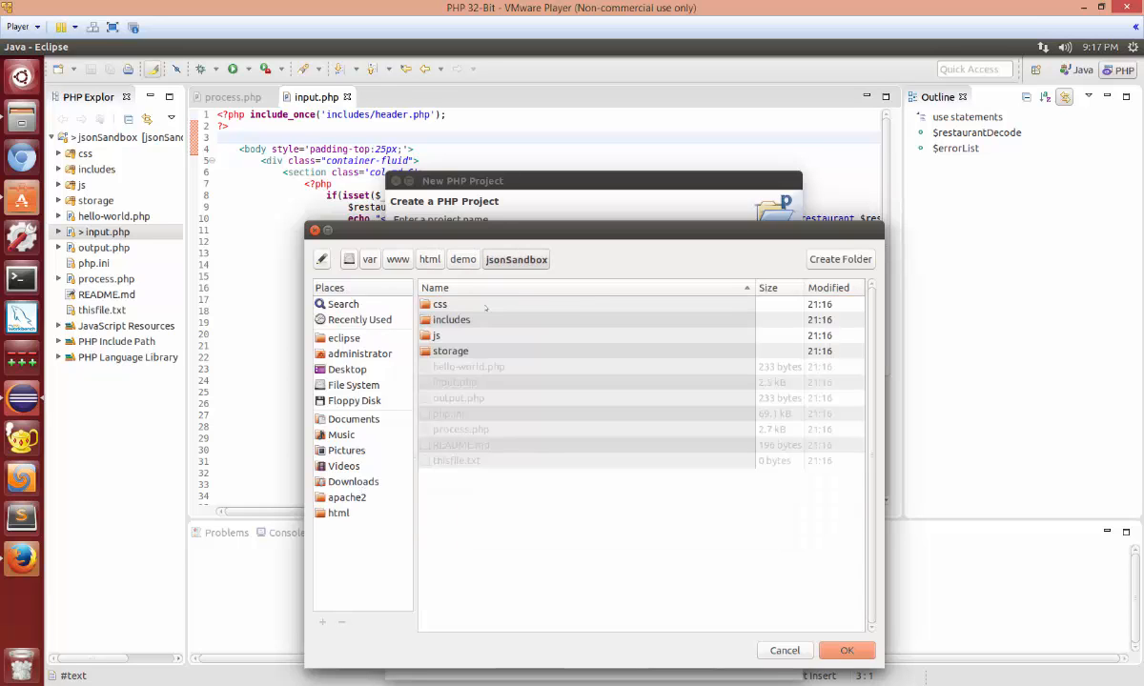
pyautogui.click(845, 651)
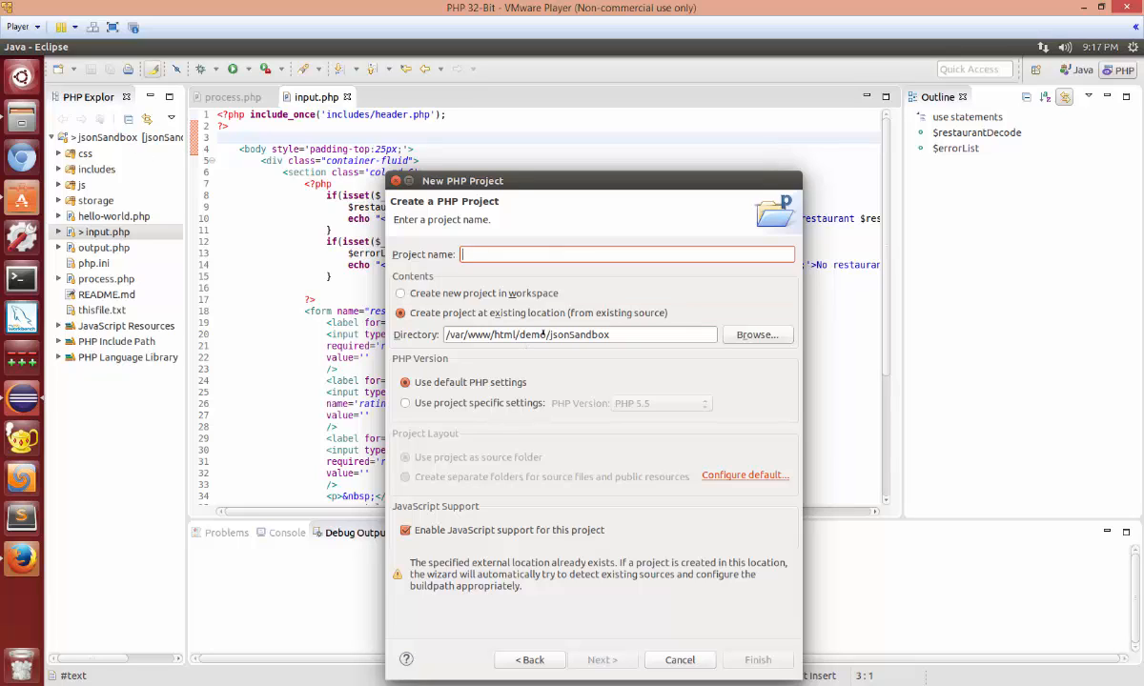
pyautogui.doubleClick(559, 335)
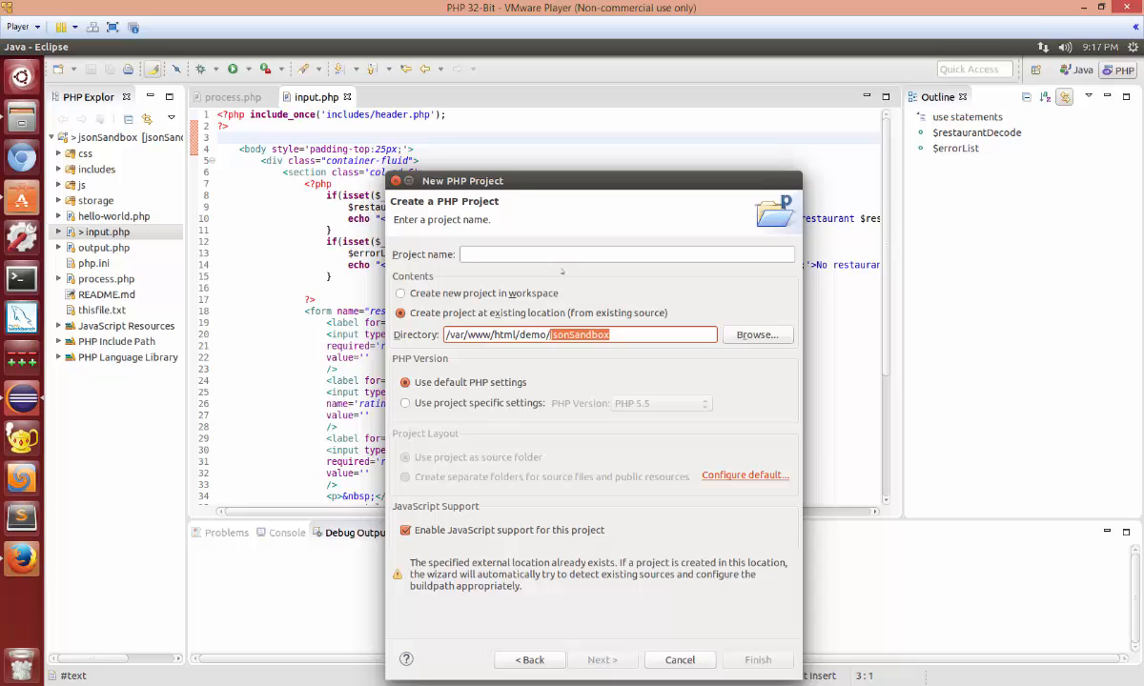
pyautogui.write('jsonSandbox')
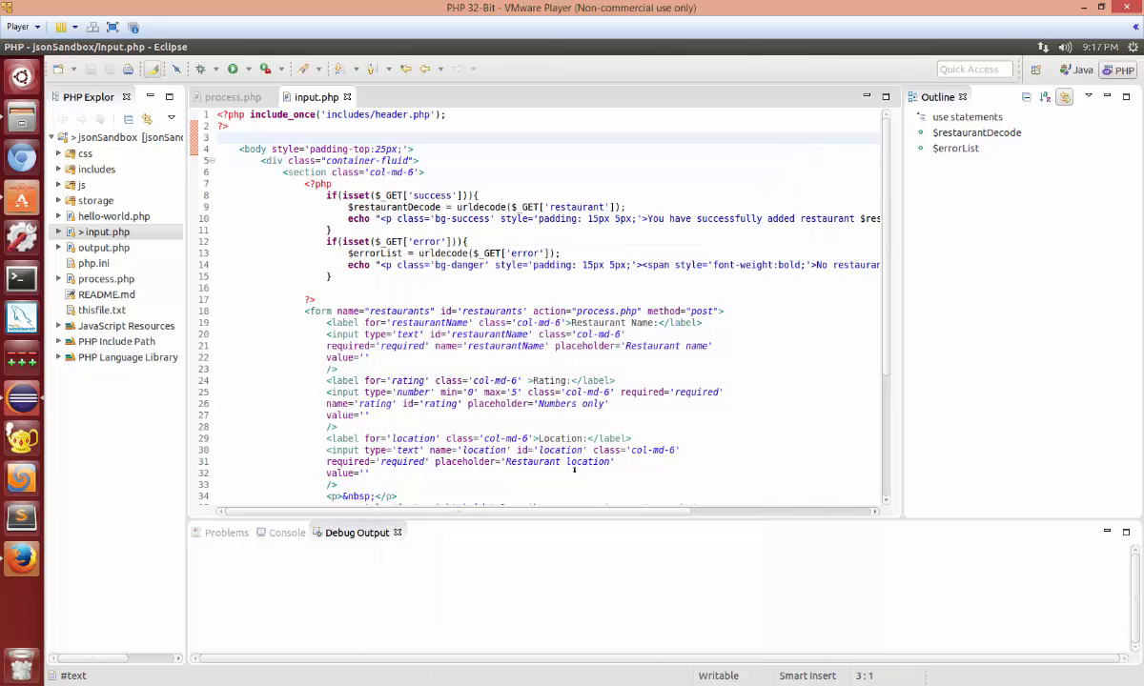
# Step: Run hello-world.php as a PHP Web Application, then dismiss the localhost/jsonSandbox launch prompt
pyautogui.click(370, 357)
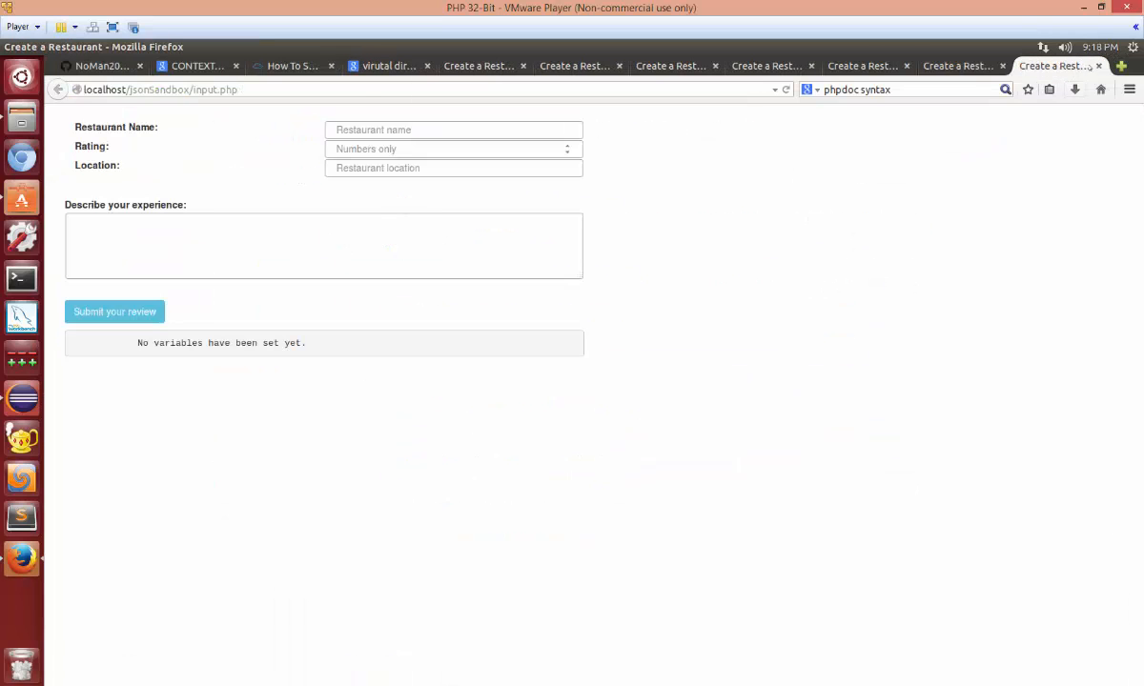
pyautogui.click(100, 66)
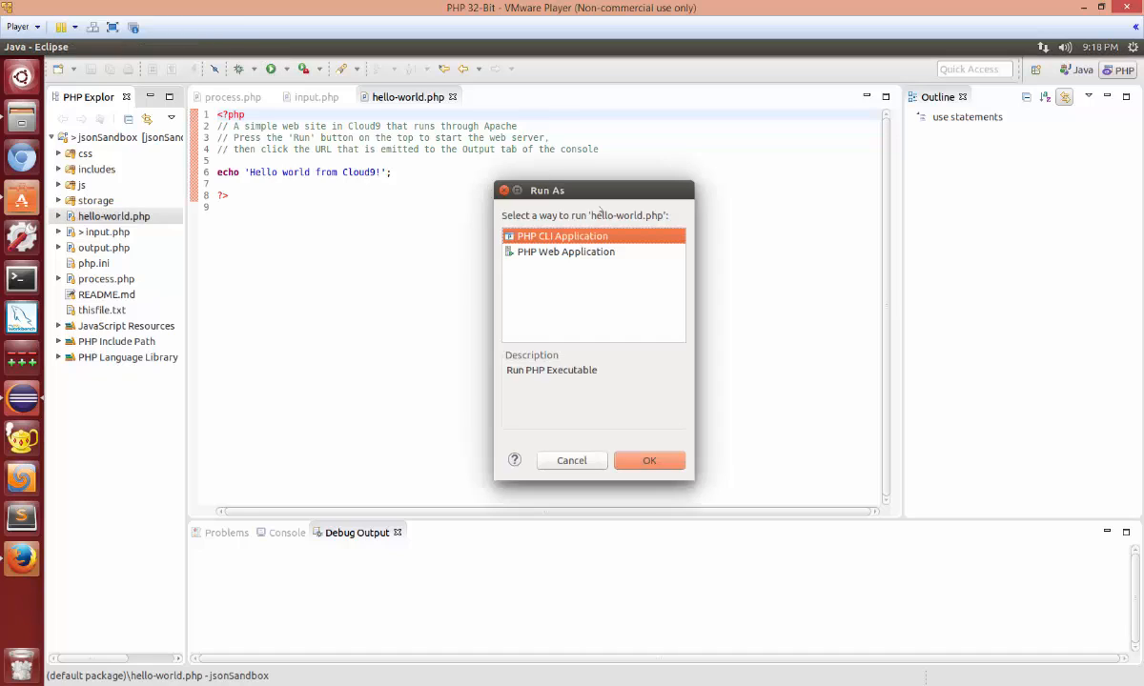
pyautogui.click(565, 252)
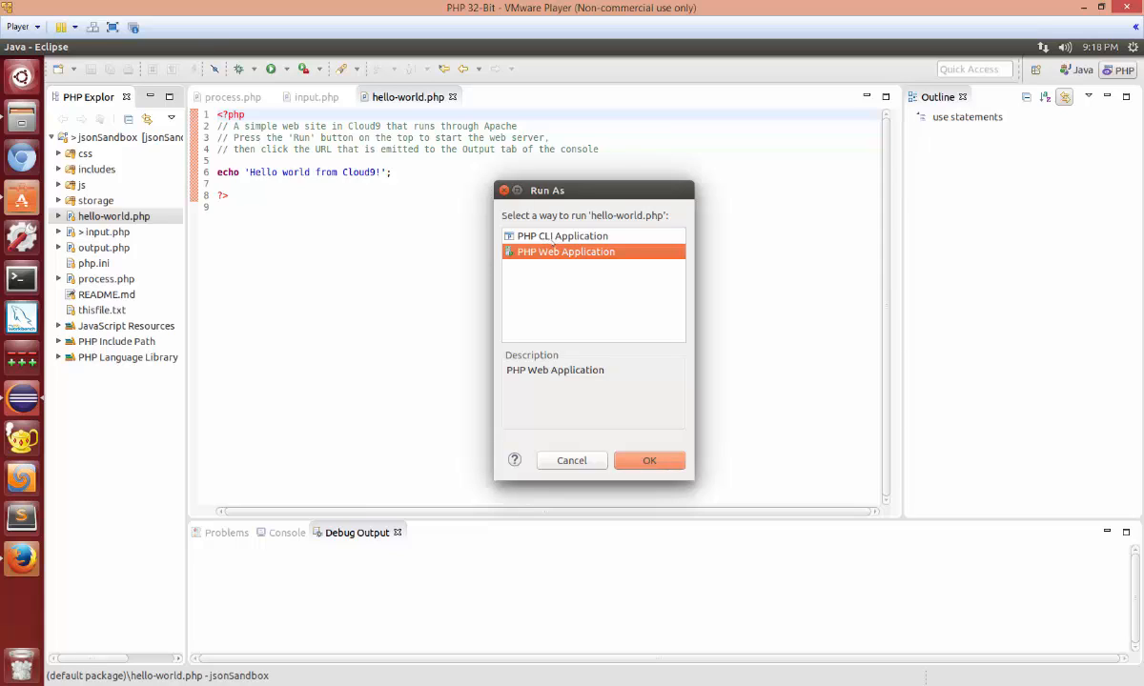
pyautogui.click(650, 460)
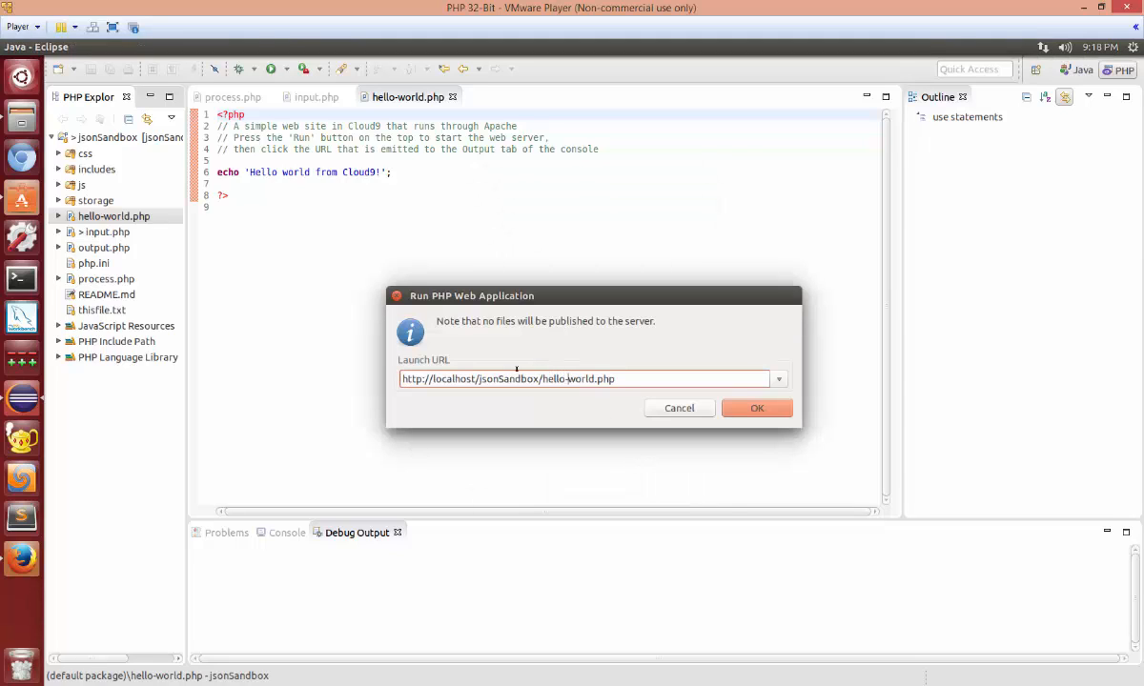
pyautogui.doubleClick(508, 378)
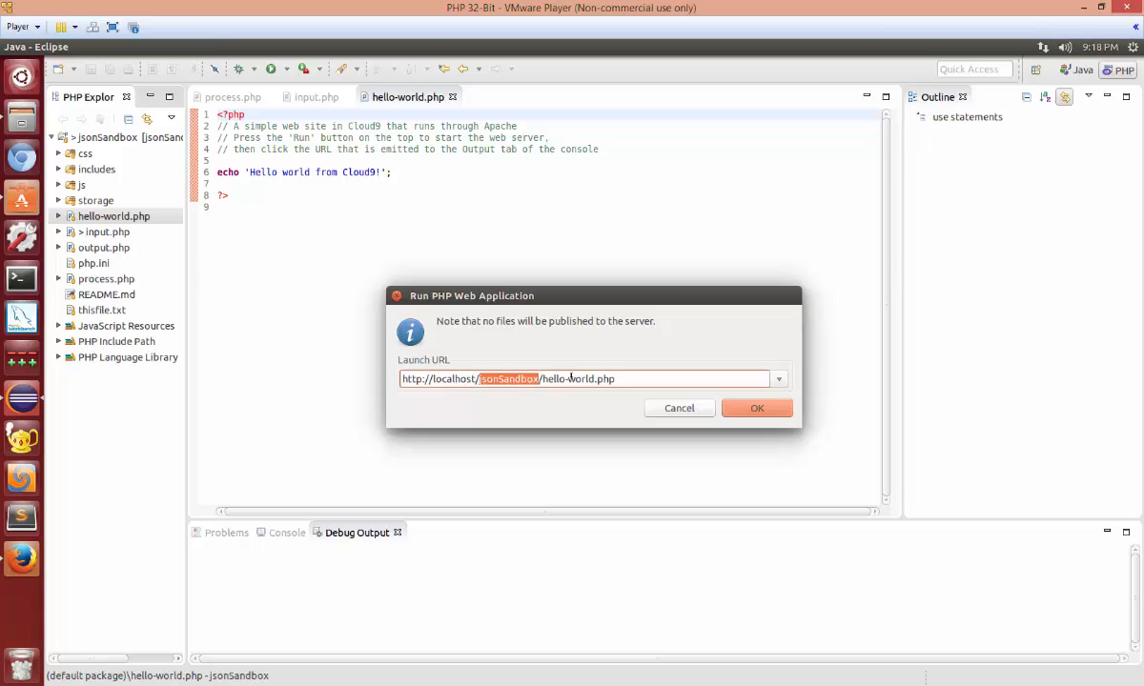
pyautogui.write('asfdas')
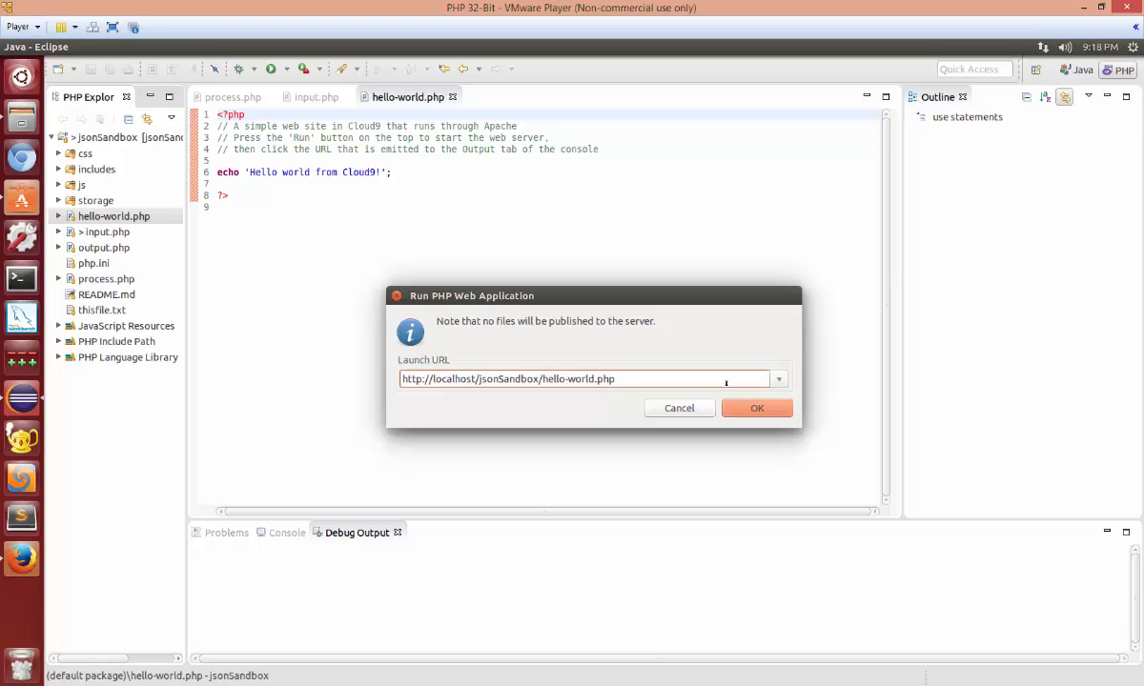
pyautogui.click(679, 408)
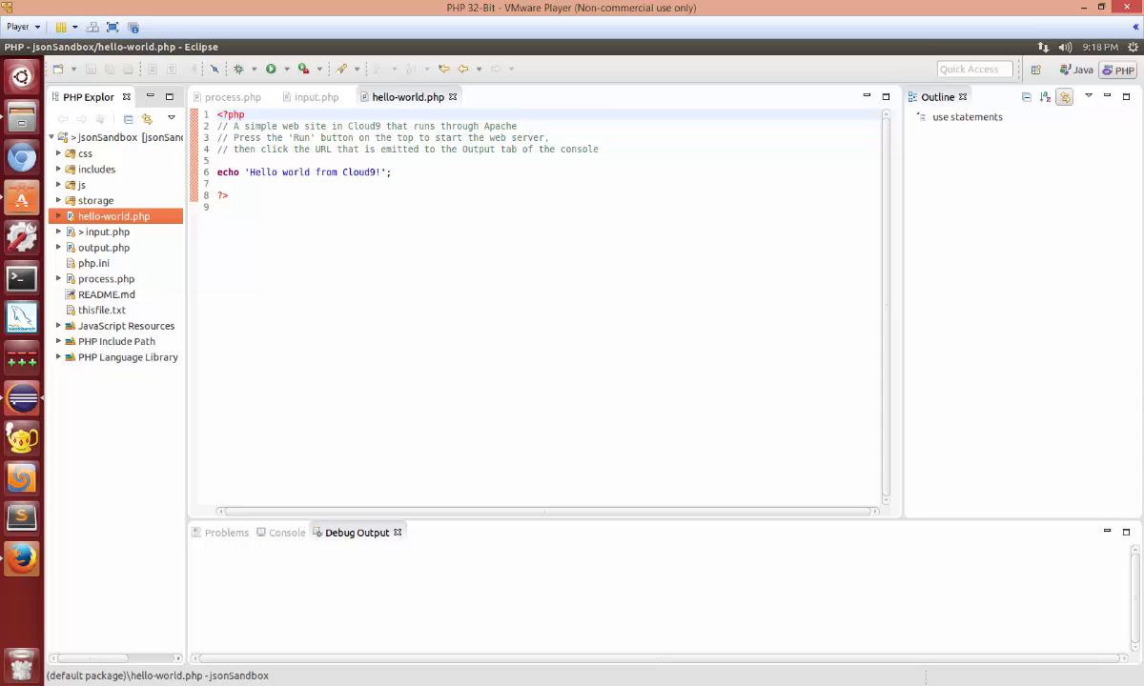
# Step: On the line after echo, try code completion with 'ech' and 'print', picking print_r
pyautogui.click(366, 183)
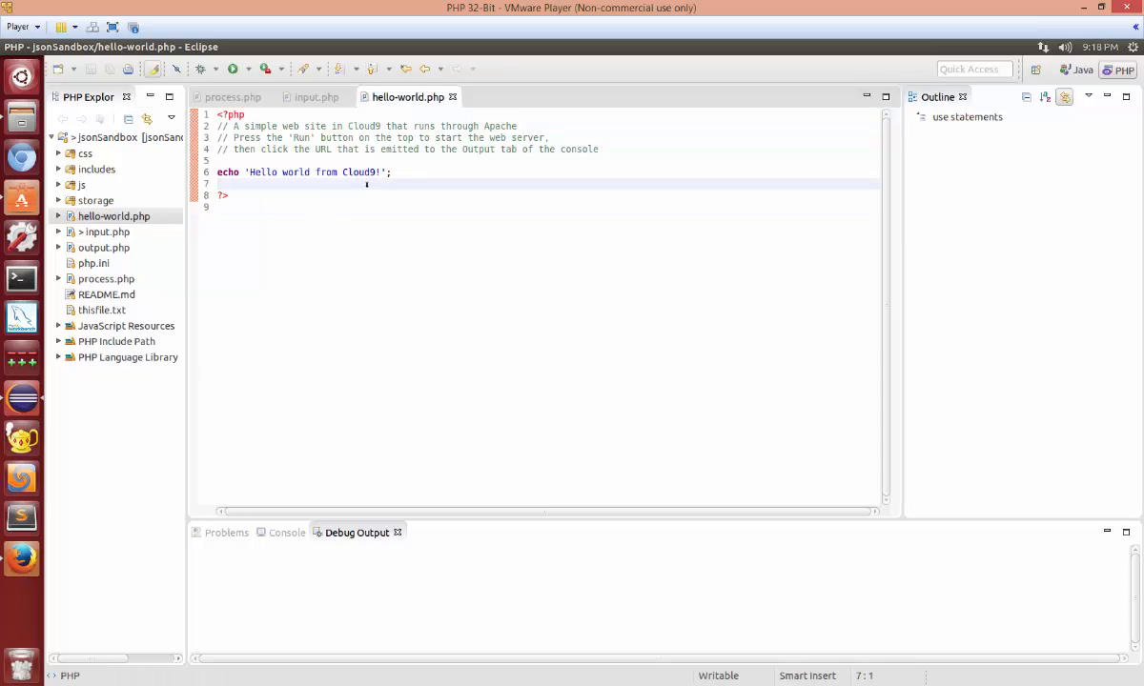
pyautogui.write('ech')
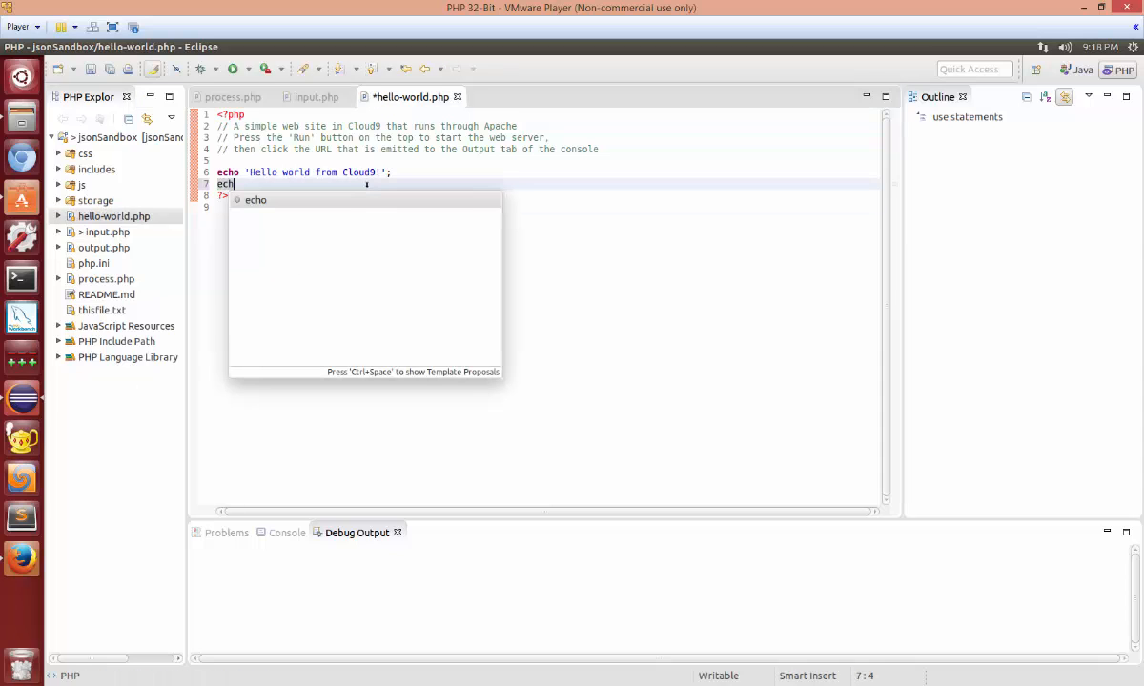
pyautogui.write('print')
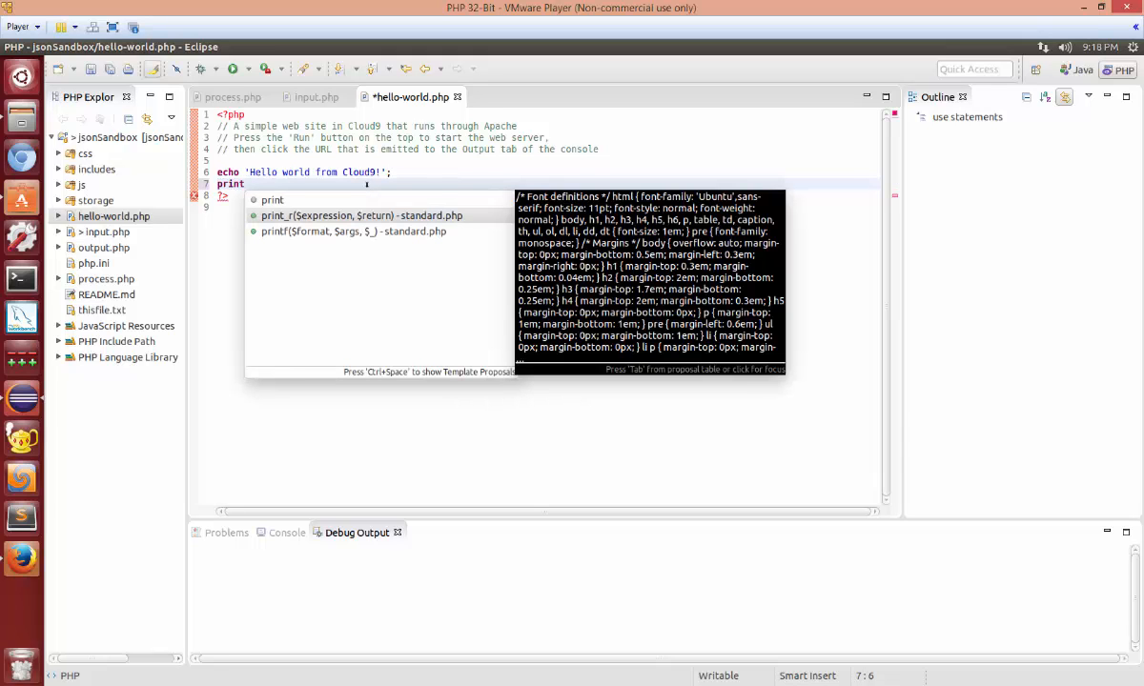
pyautogui.click(360, 215)
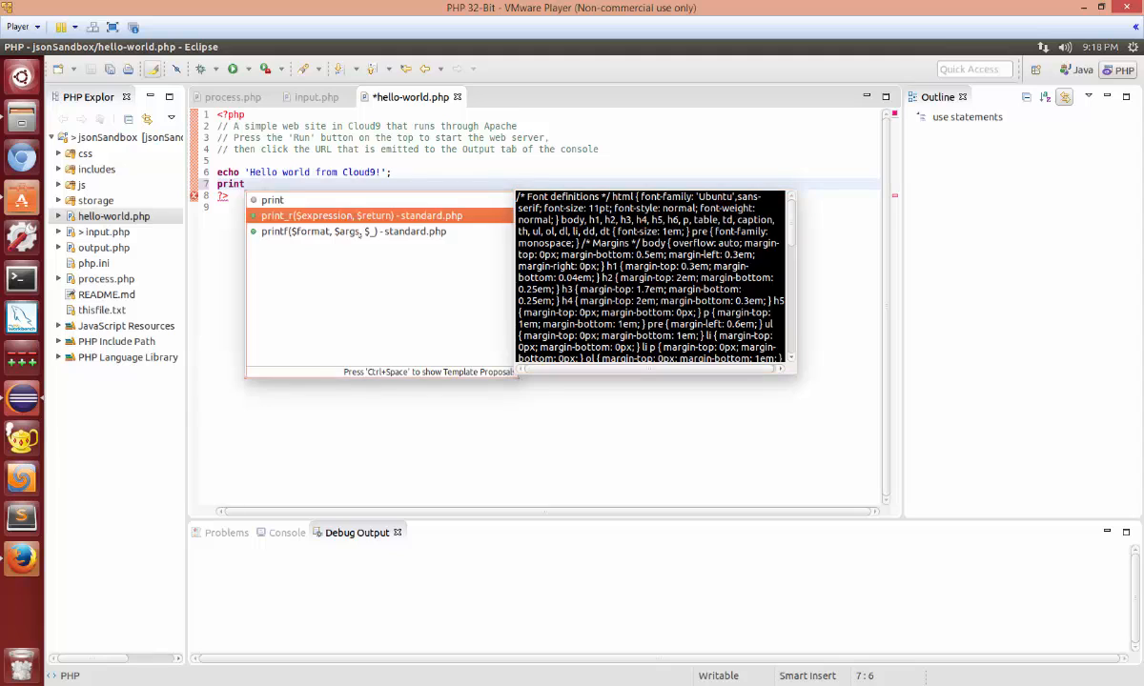
pyautogui.click(353, 232)
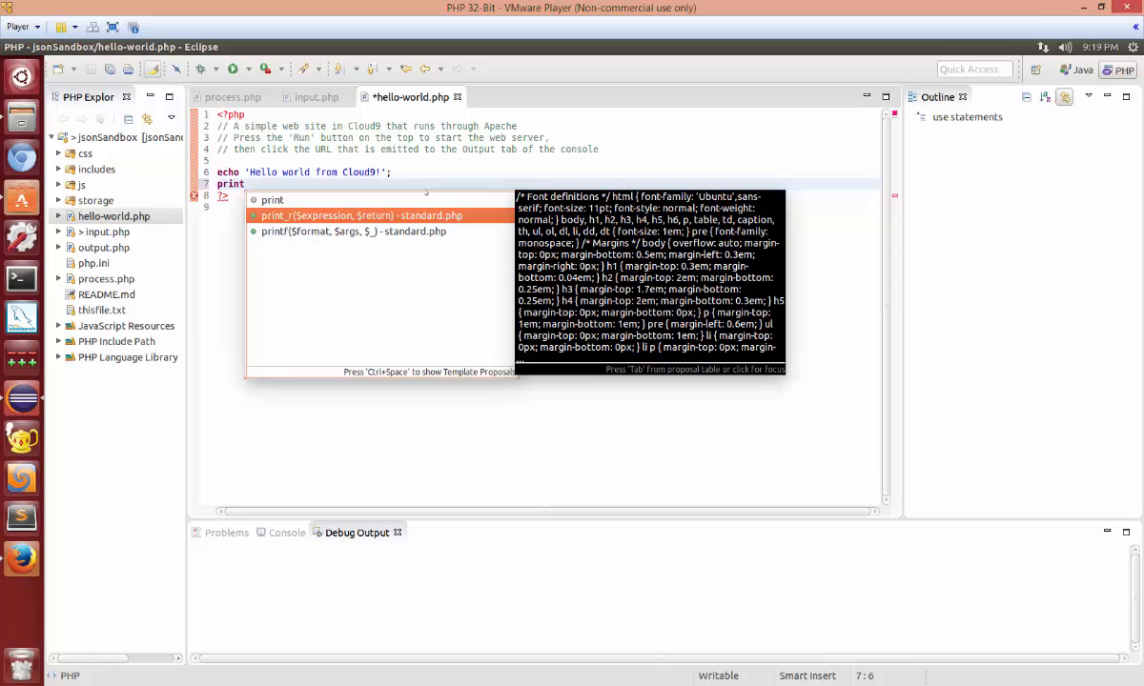
pyautogui.press('Escape')
pyautogui.write('arr')
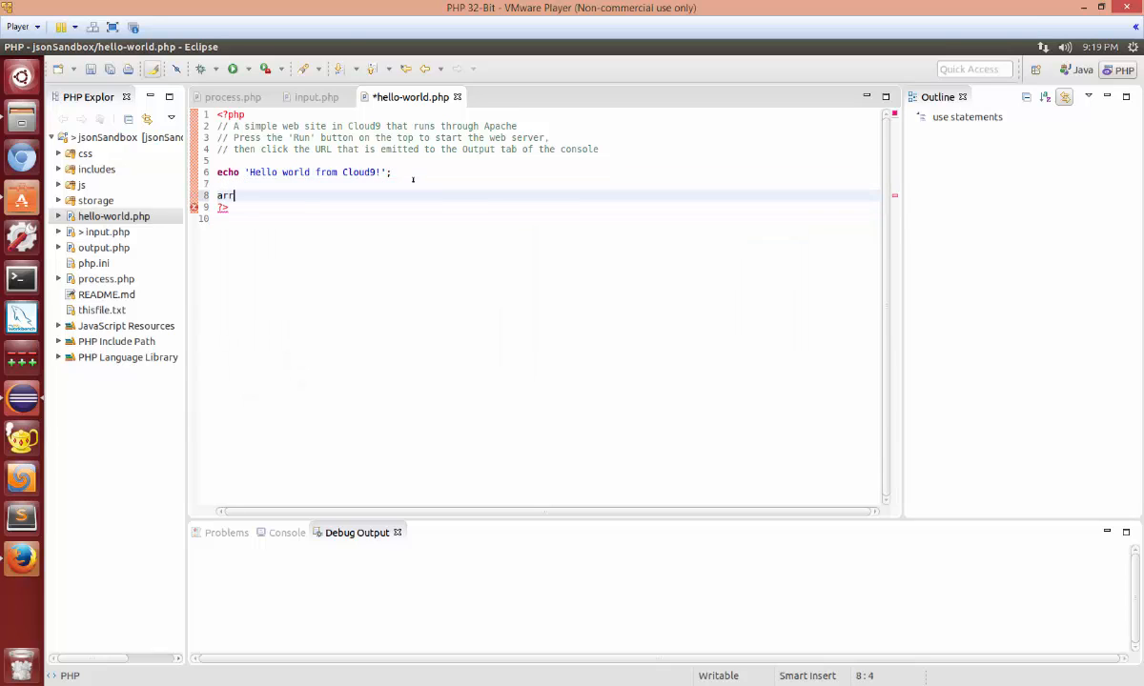
# Step: Complete 'ay_m' to array_change_key_case, then remove the trial code and save
pyautogui.write('ay_m')
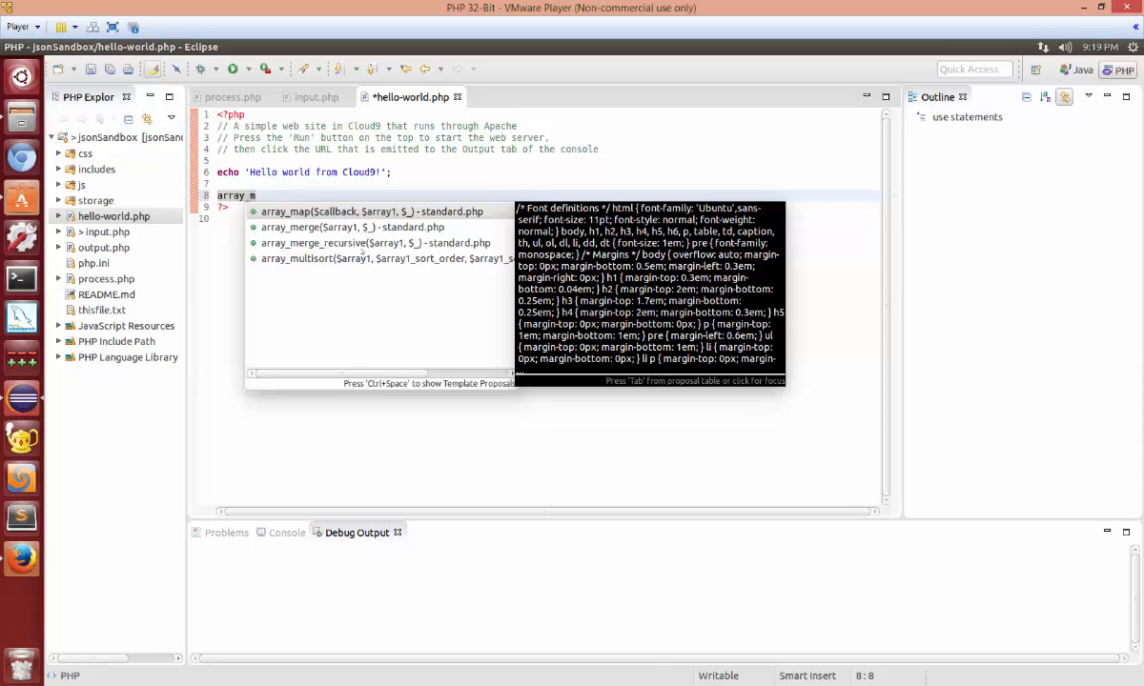
pyautogui.click(372, 242)
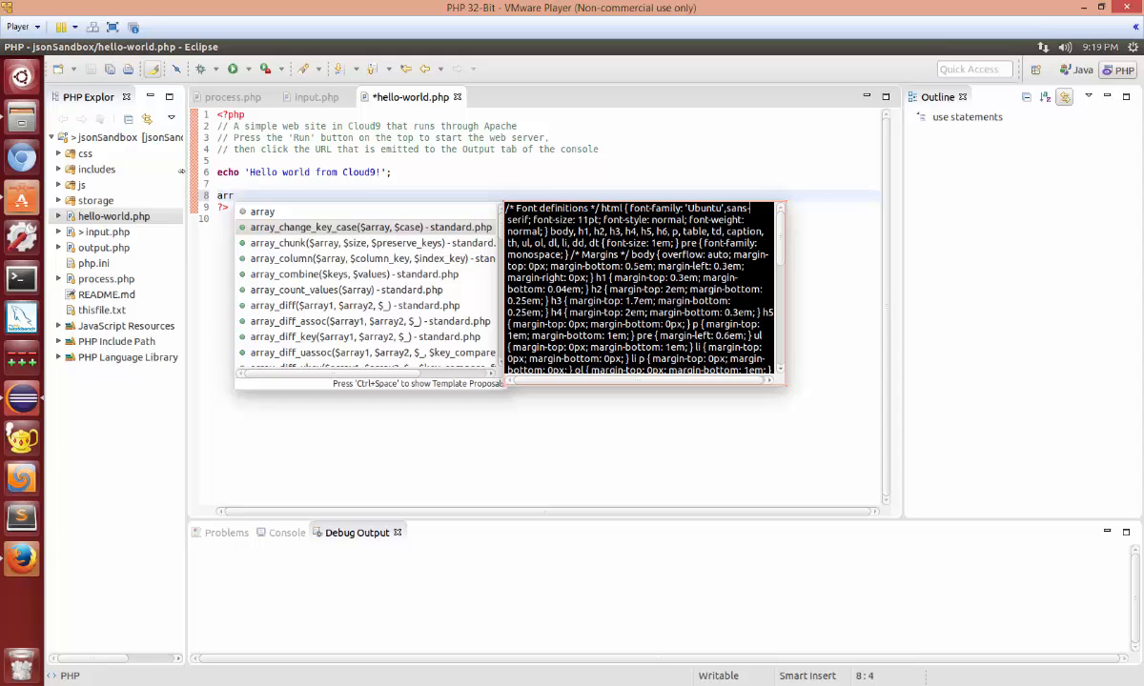
pyautogui.moveTo(374, 205)
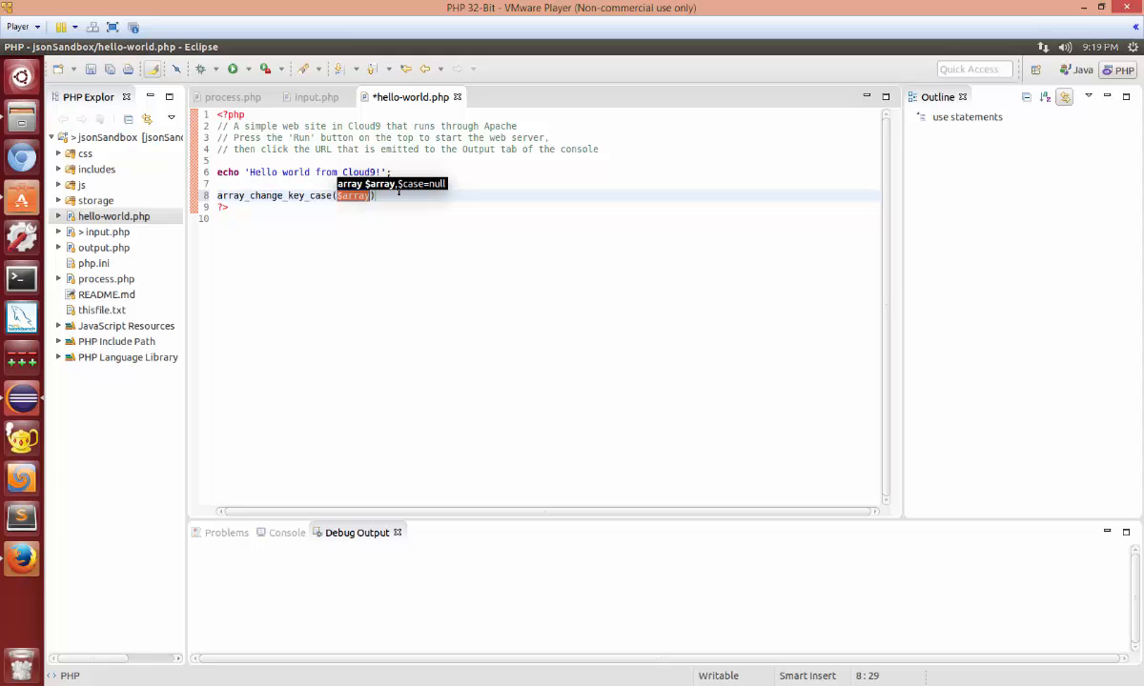
pyautogui.write('up')
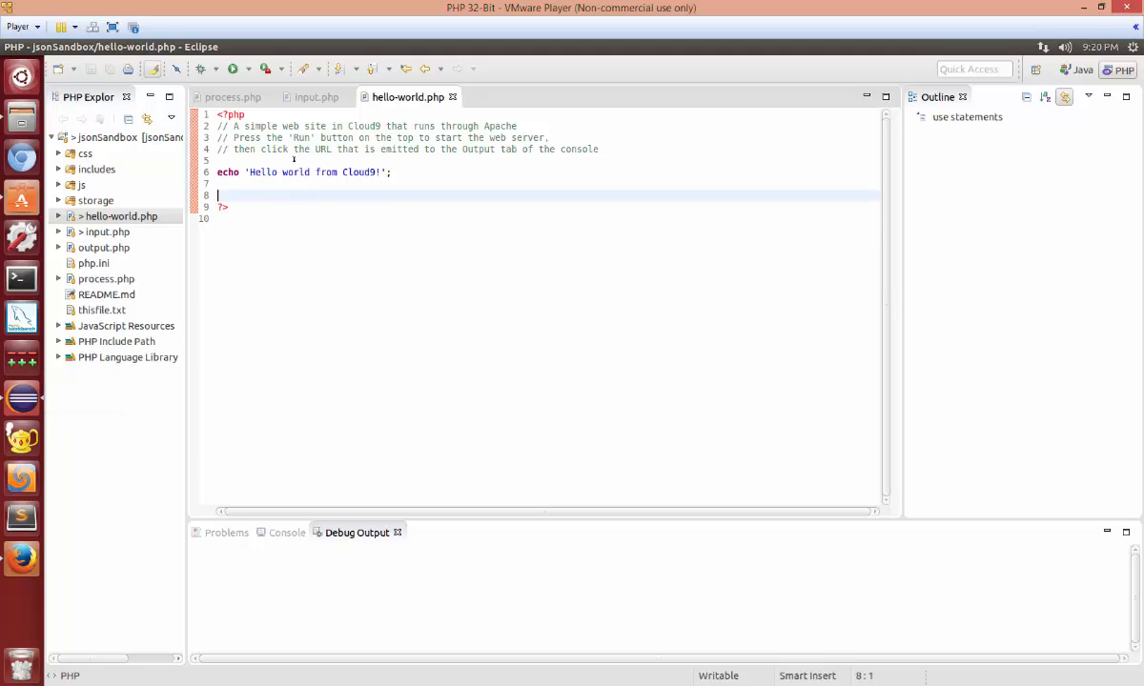
pyautogui.moveTo(452, 97)
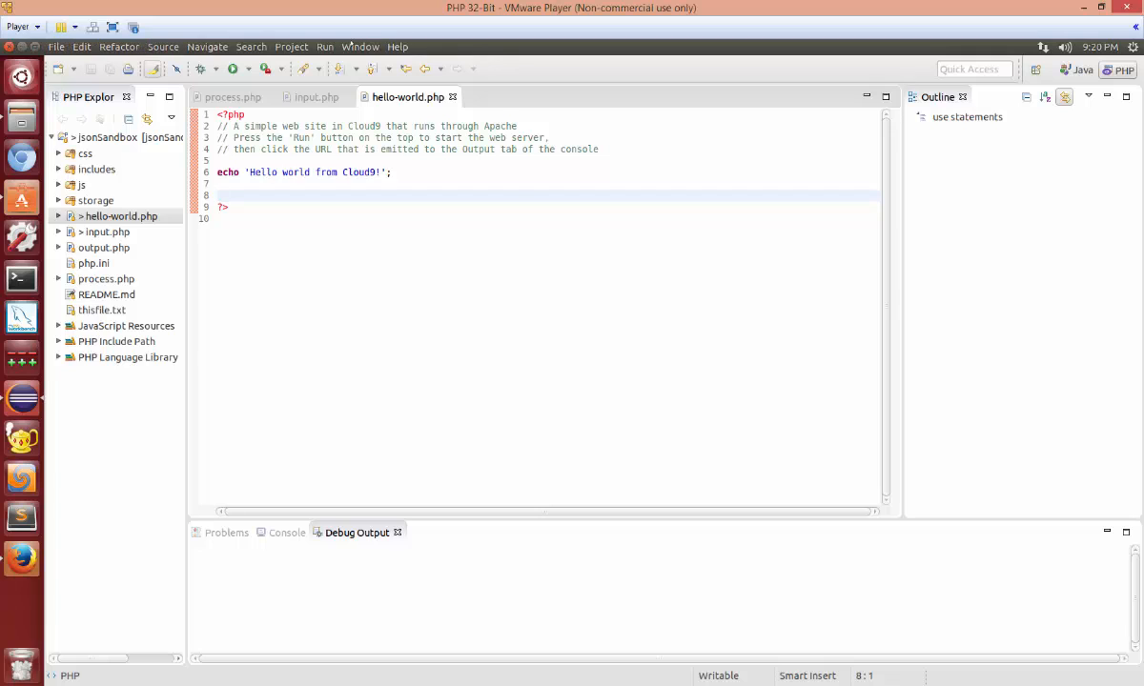
# Step: Browse Install New Software for all sites, unhide installed items, then close it
pyautogui.click(397, 46)
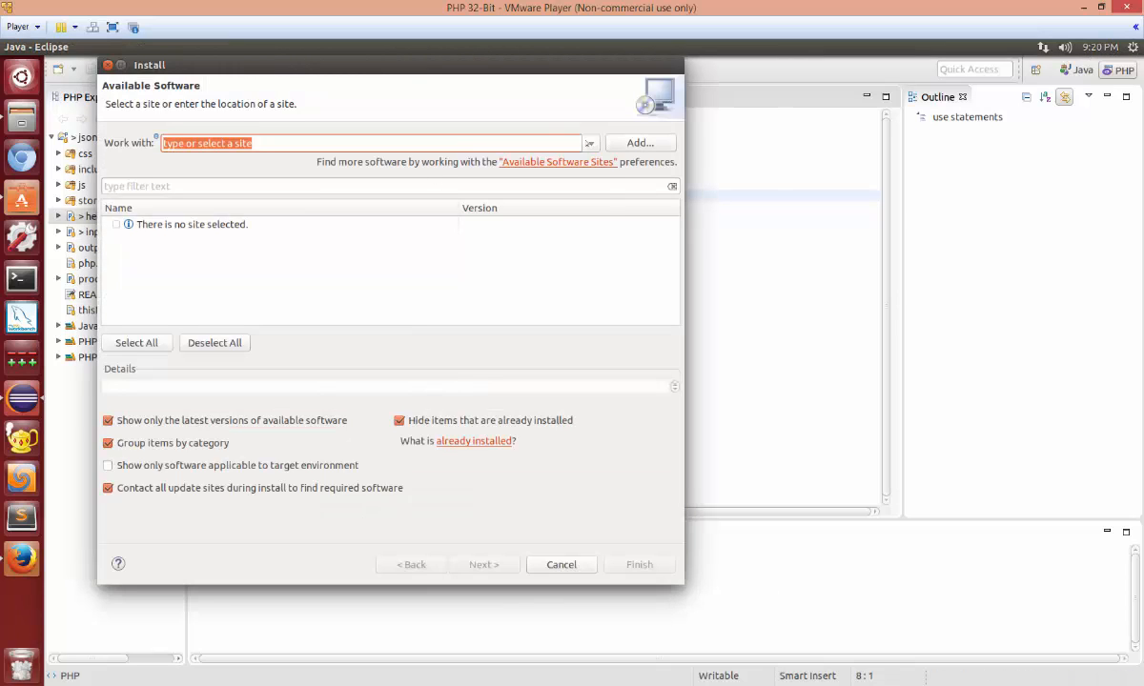
pyautogui.click(590, 143)
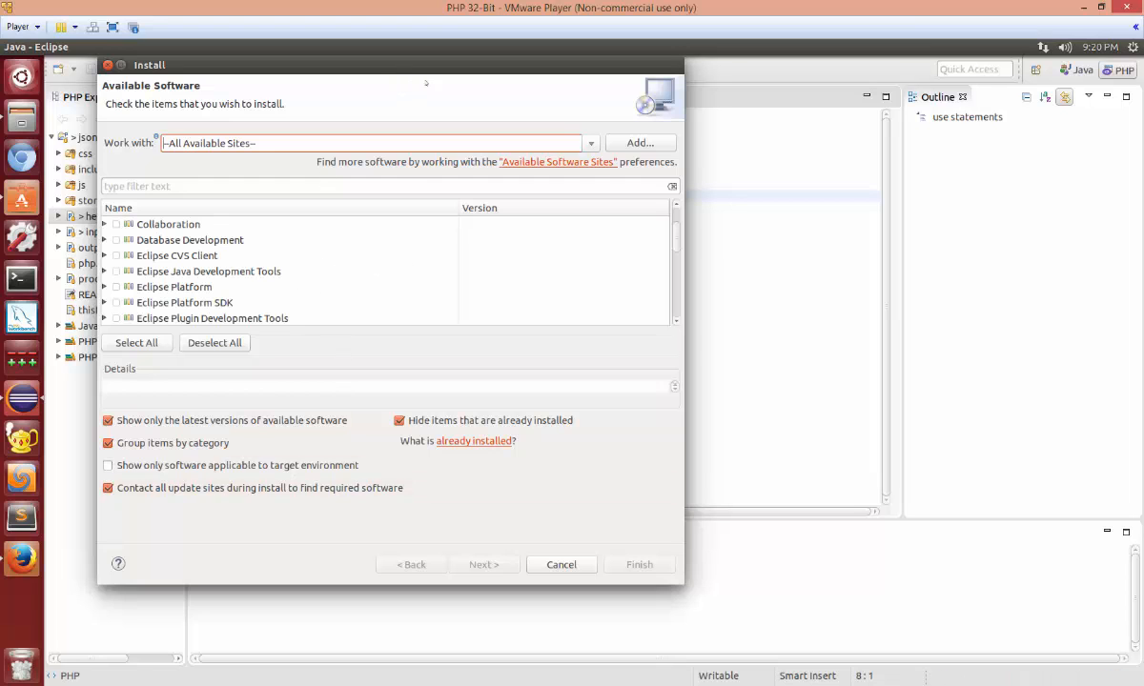
pyautogui.scroll(-3)
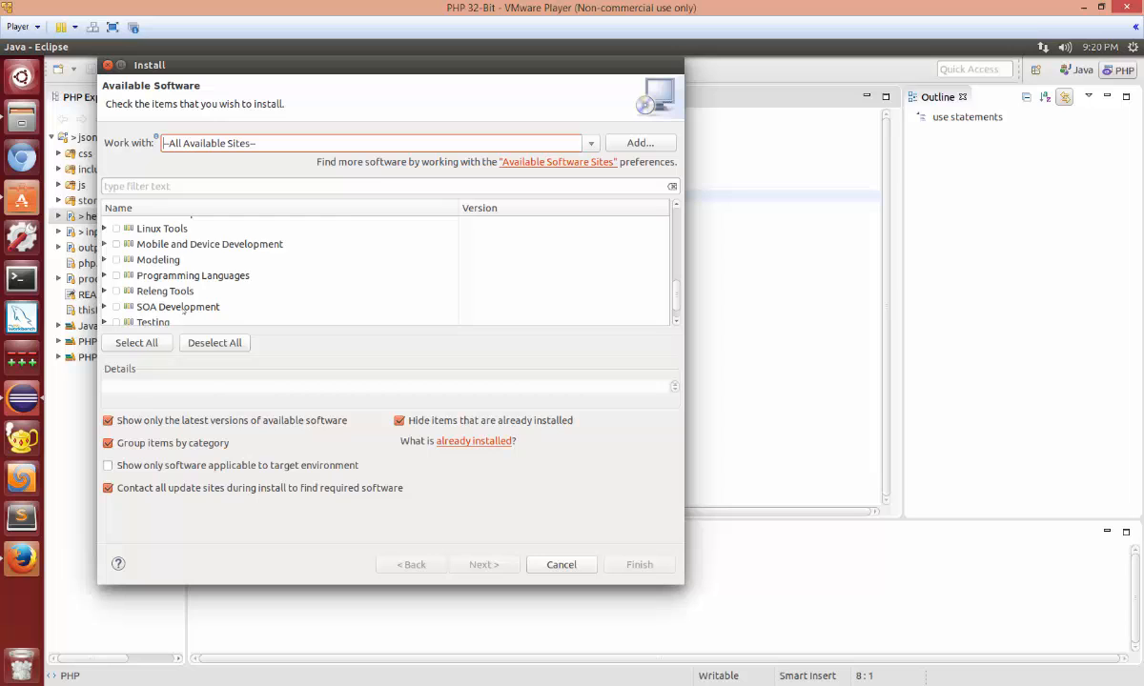
pyautogui.scroll(-3)
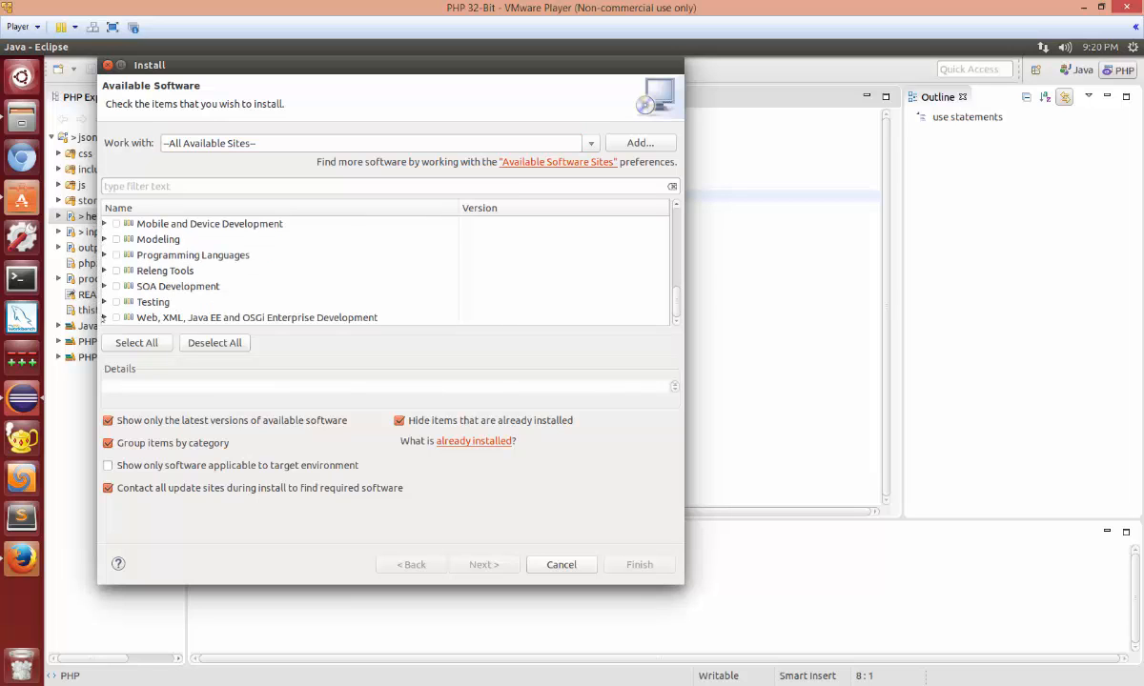
pyautogui.scroll(-3)
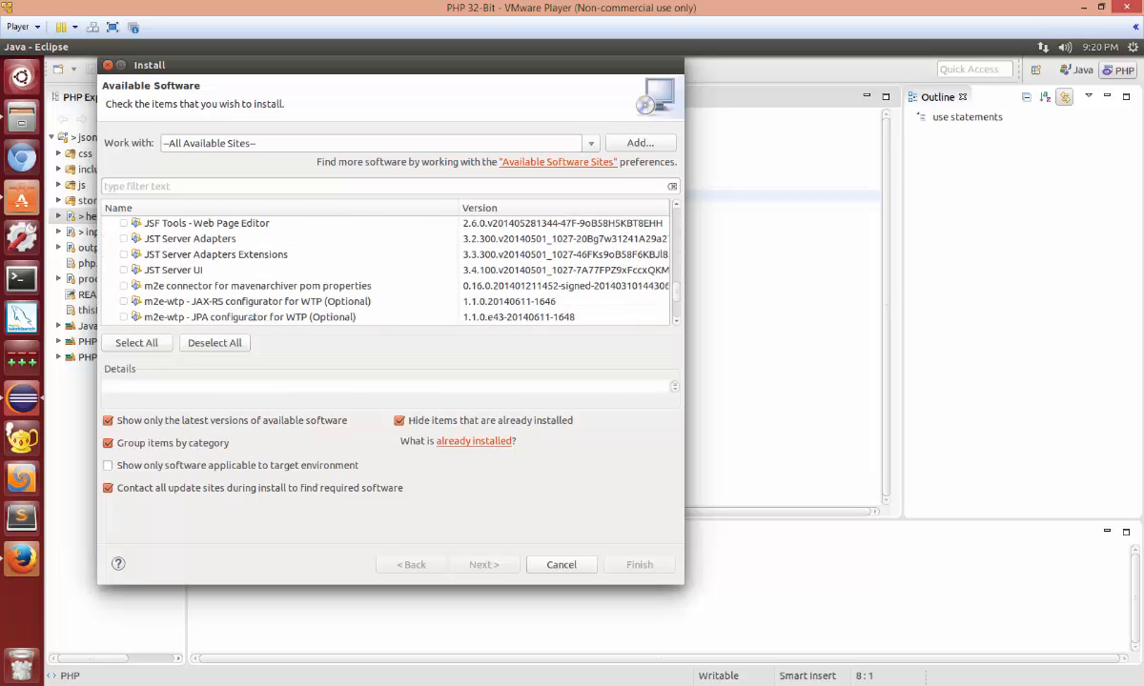
pyautogui.click(399, 421)
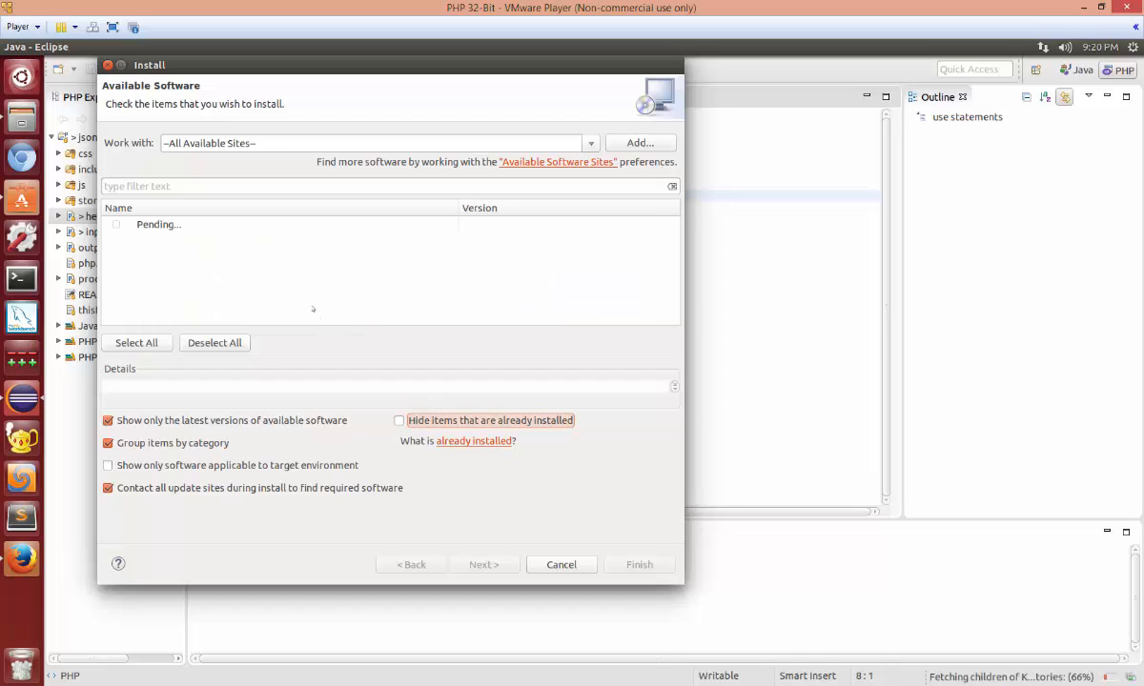
pyautogui.moveTo(107, 71)
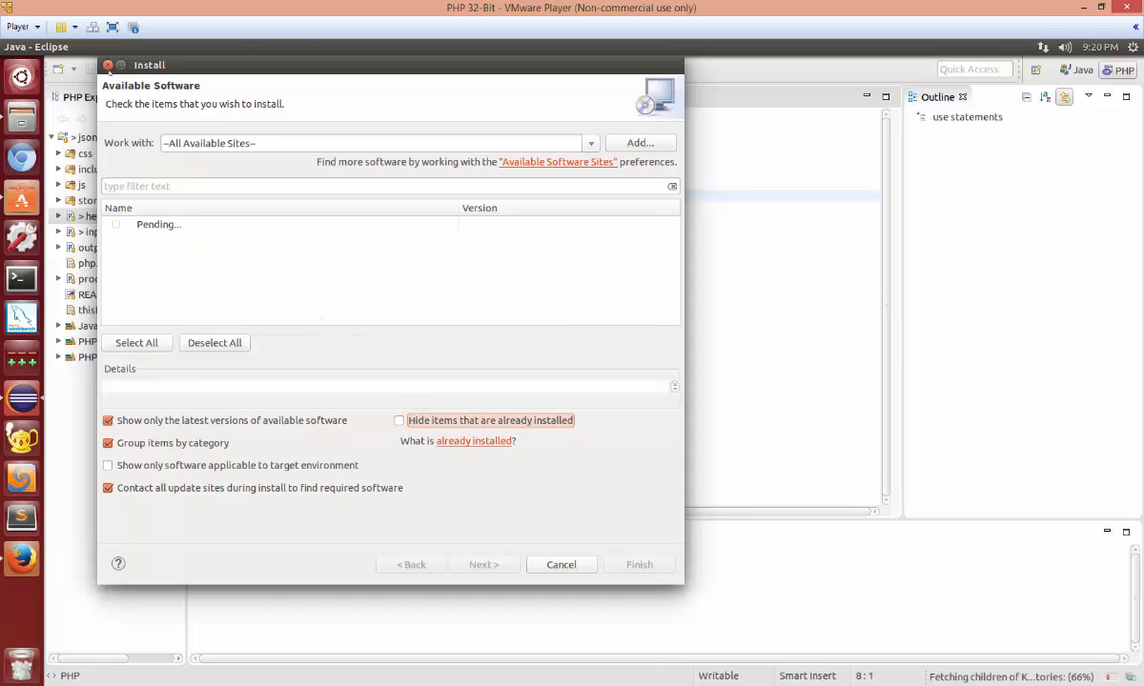
pyautogui.click(561, 564)
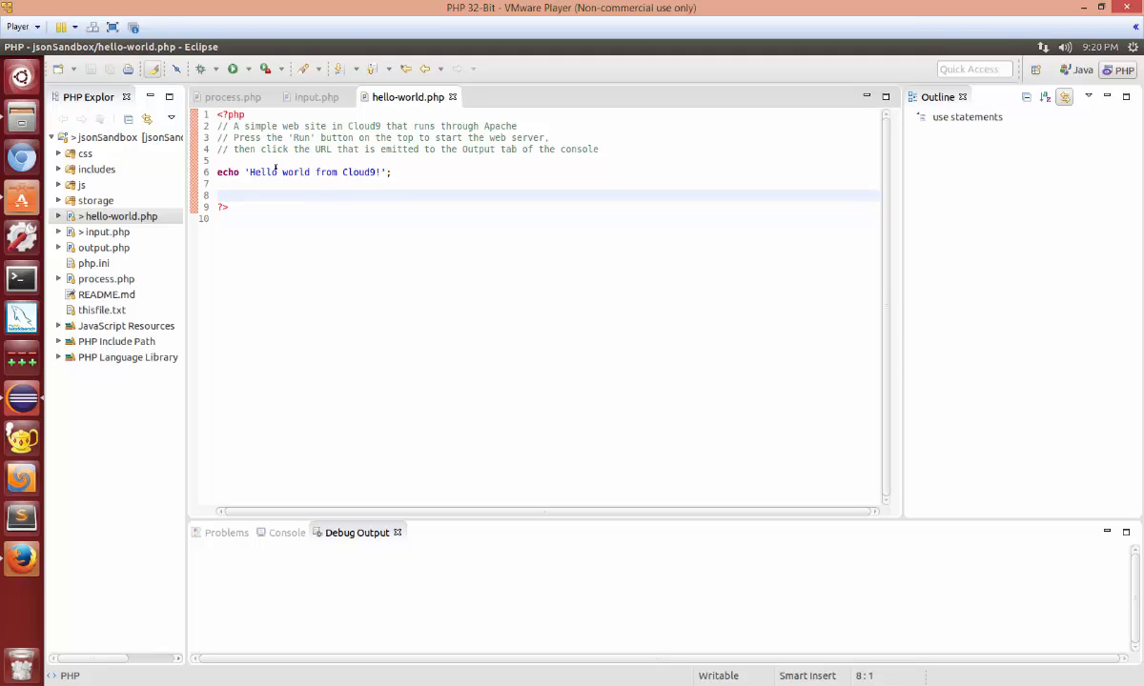
# Step: Select echo in hello-world.php, then in input.php type 'iss' and select the inserted isset
pyautogui.click(227, 172)
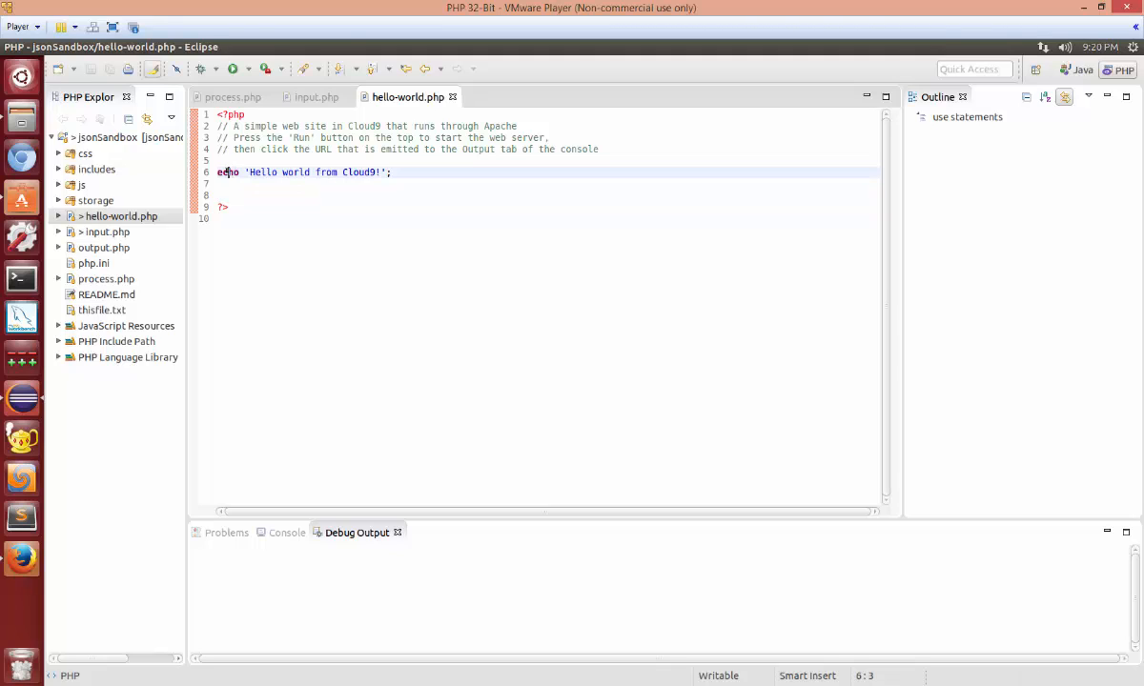
pyautogui.doubleClick(227, 171)
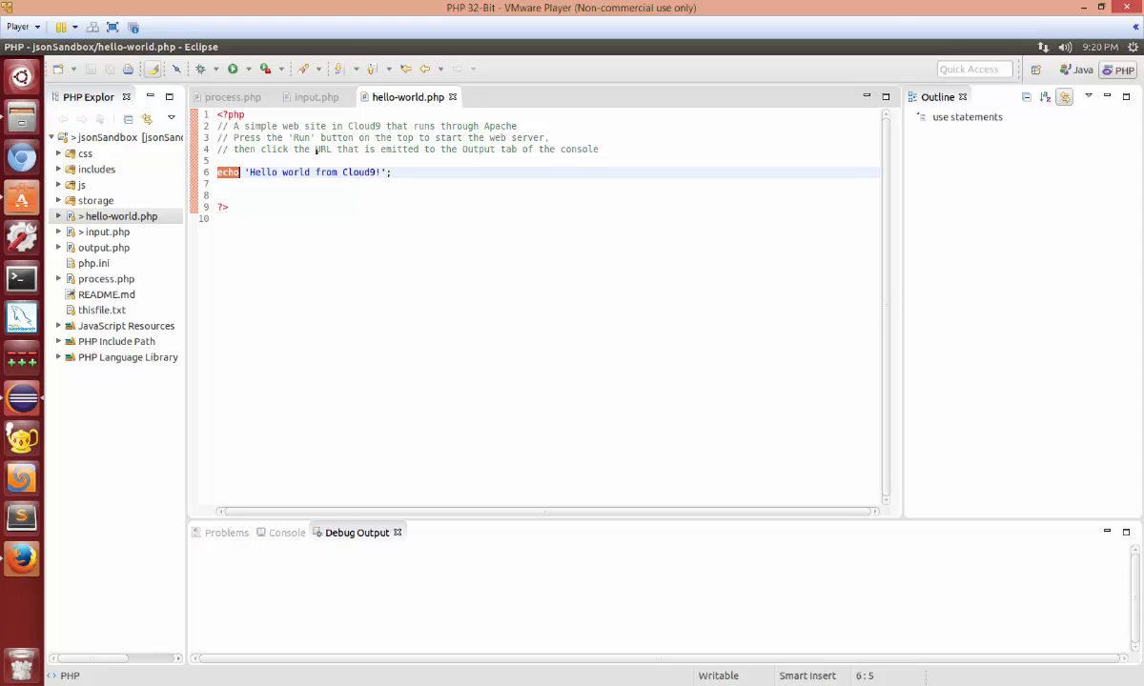
pyautogui.click(315, 96)
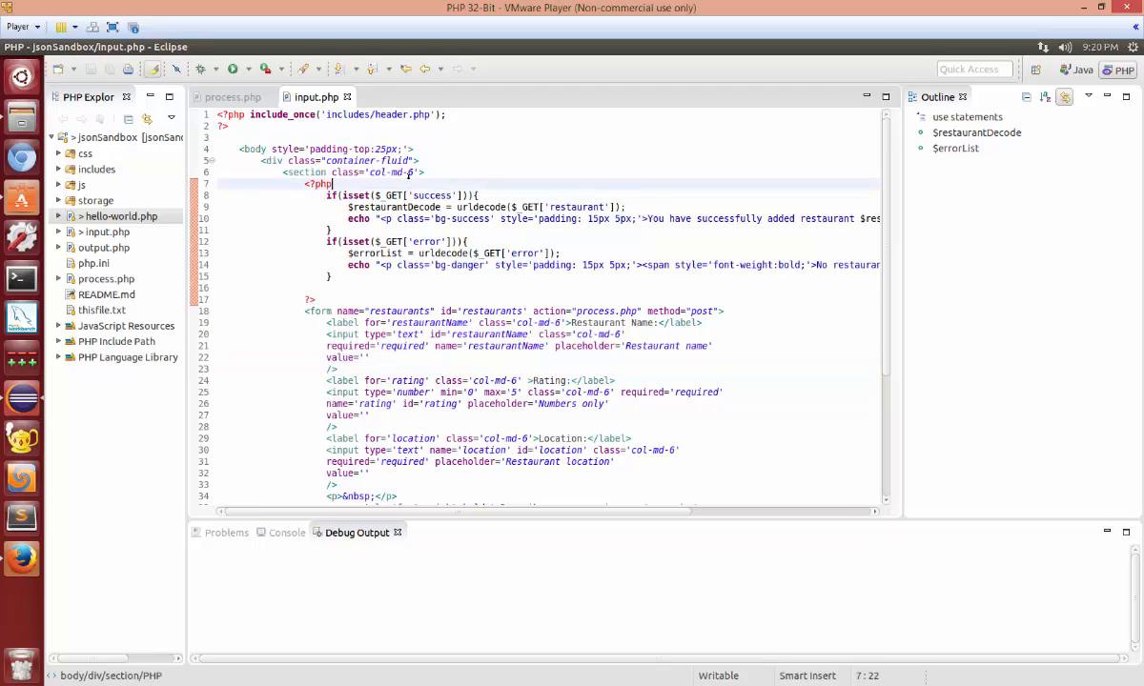
pyautogui.write('isset(')
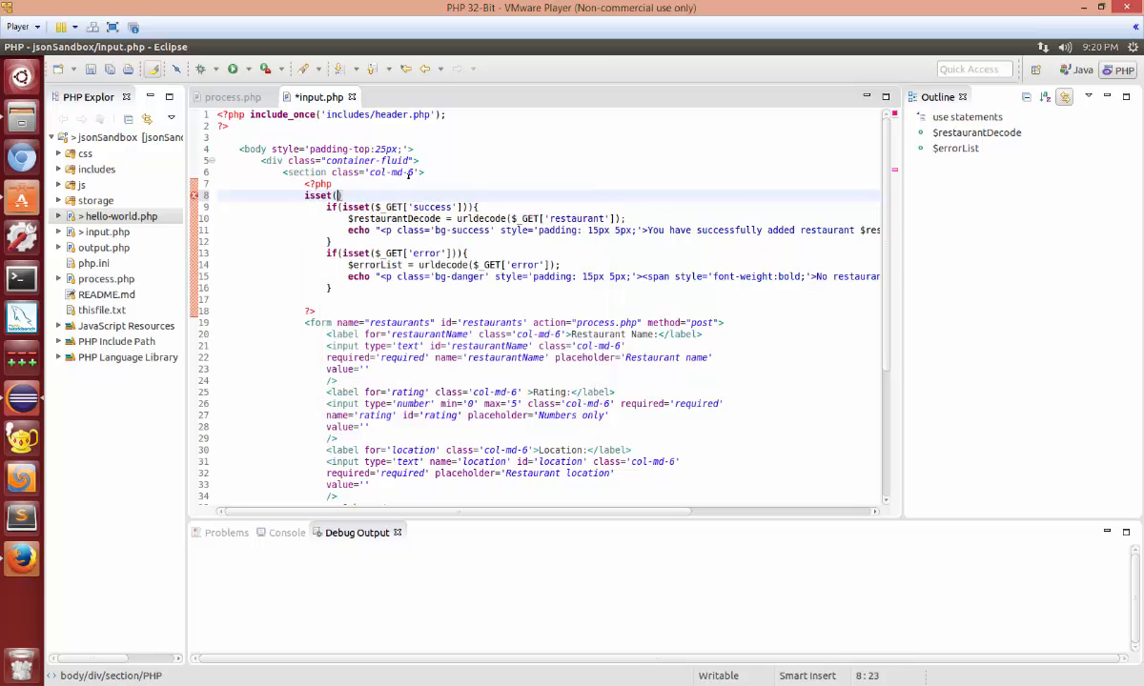
pyautogui.doubleClick(319, 195)
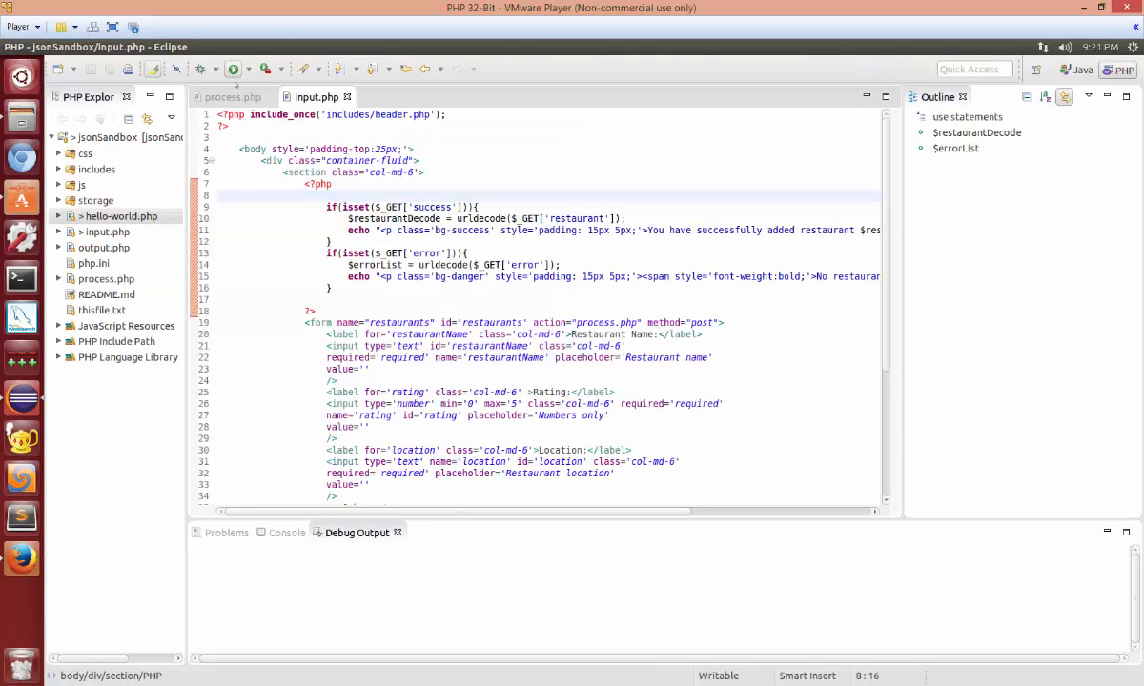
pyautogui.click(21, 558)
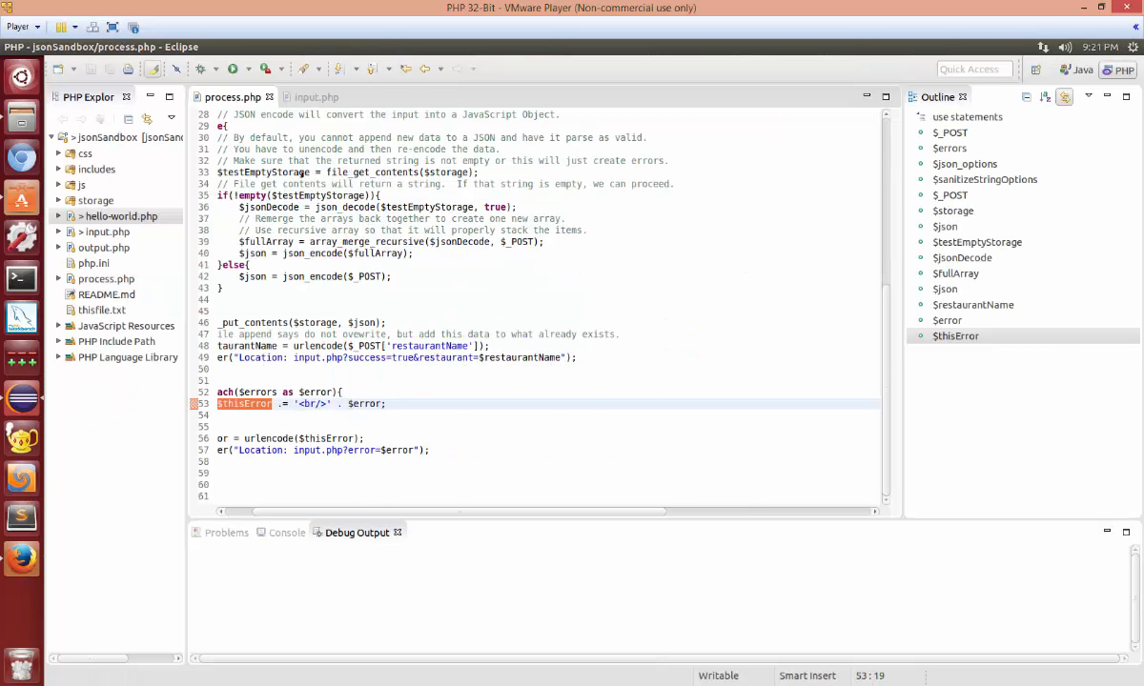
pyautogui.scroll(3)
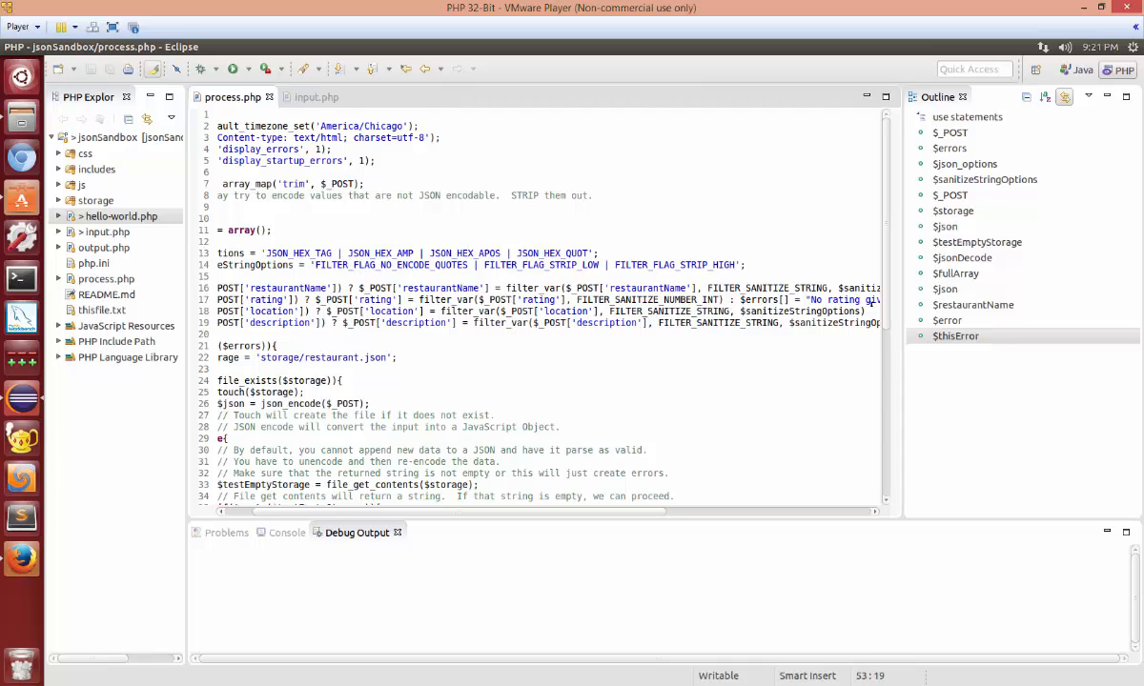
pyautogui.hscroll(3)
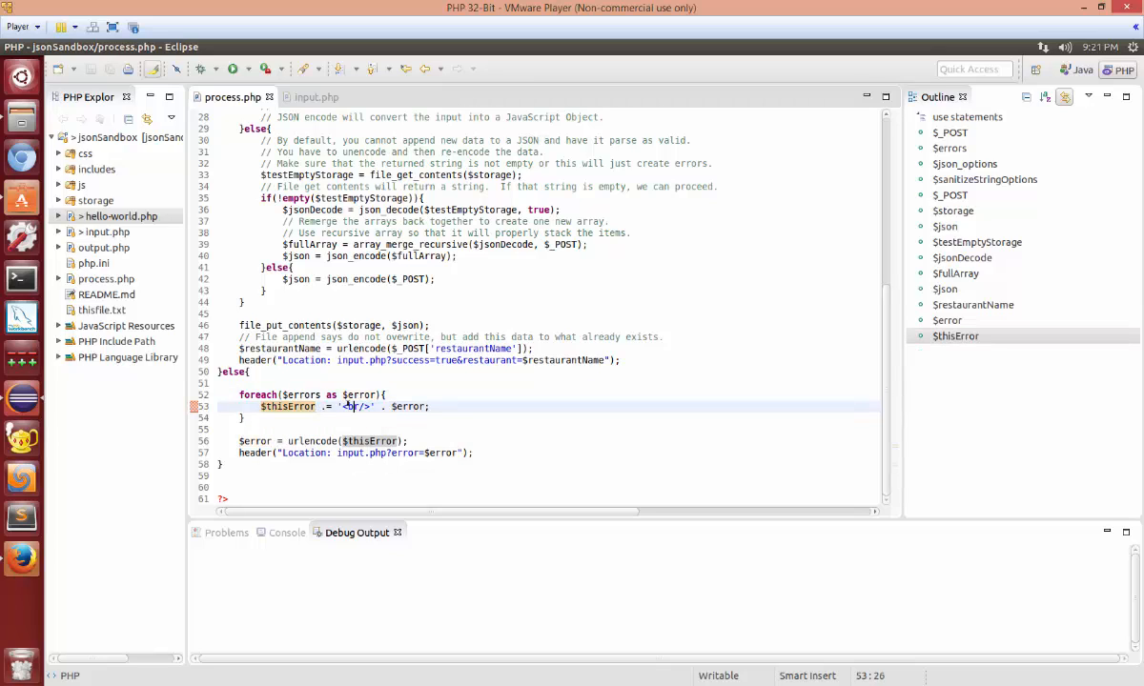
pyautogui.doubleClick(287, 406)
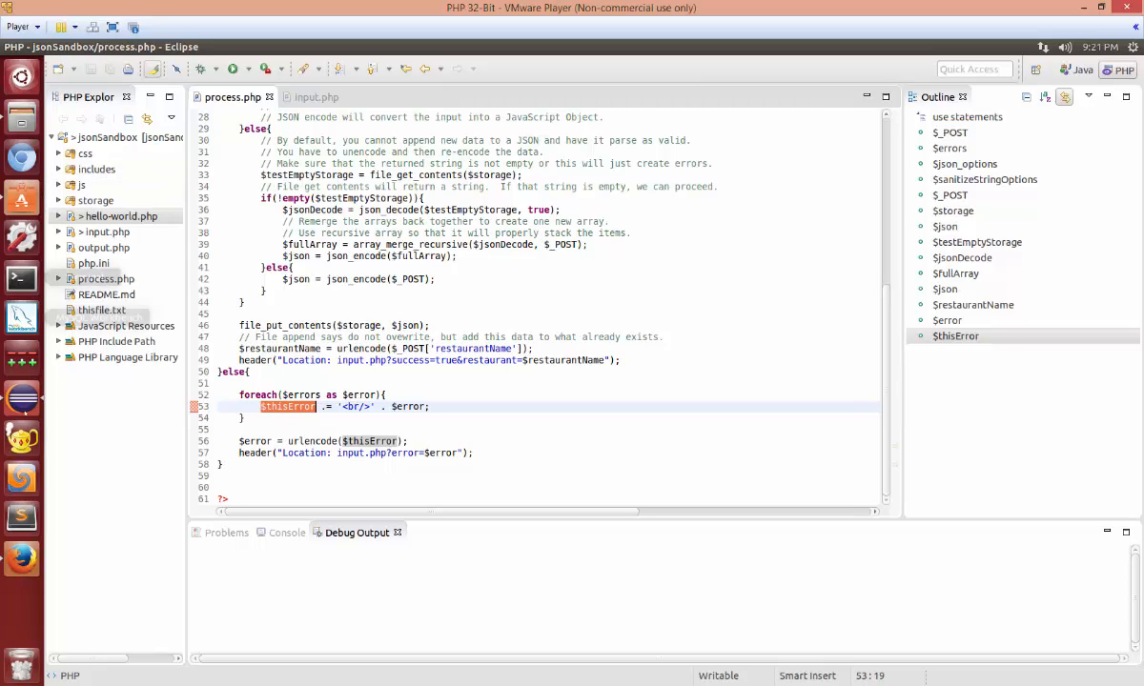
pyautogui.click(21, 558)
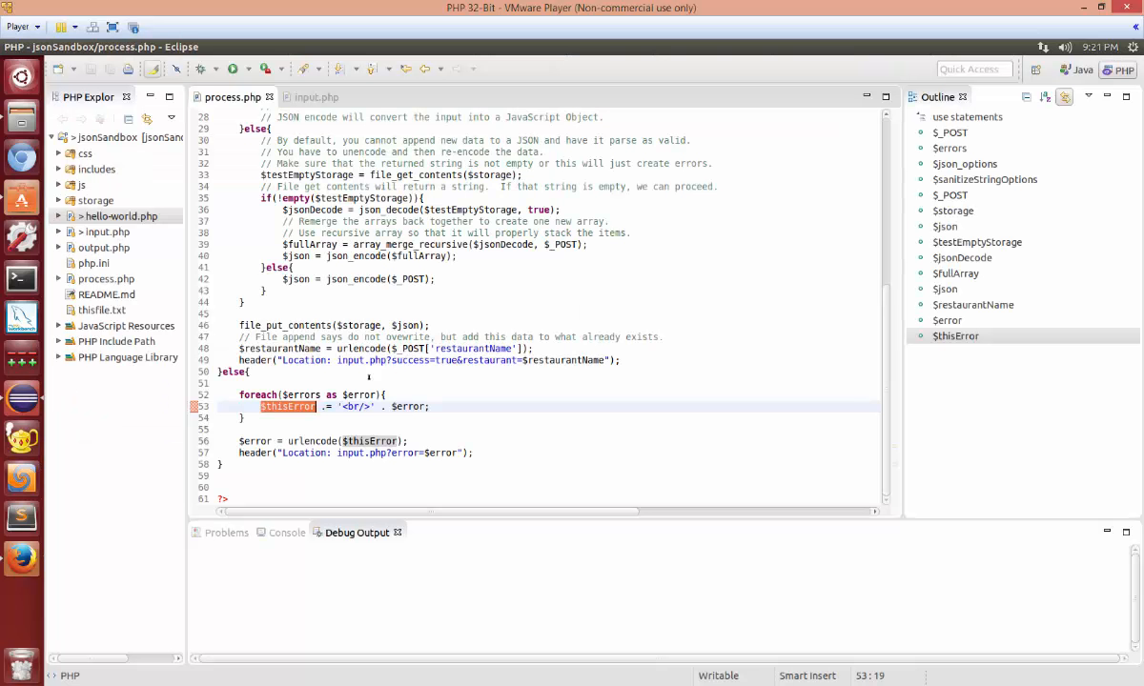
pyautogui.scroll(3)
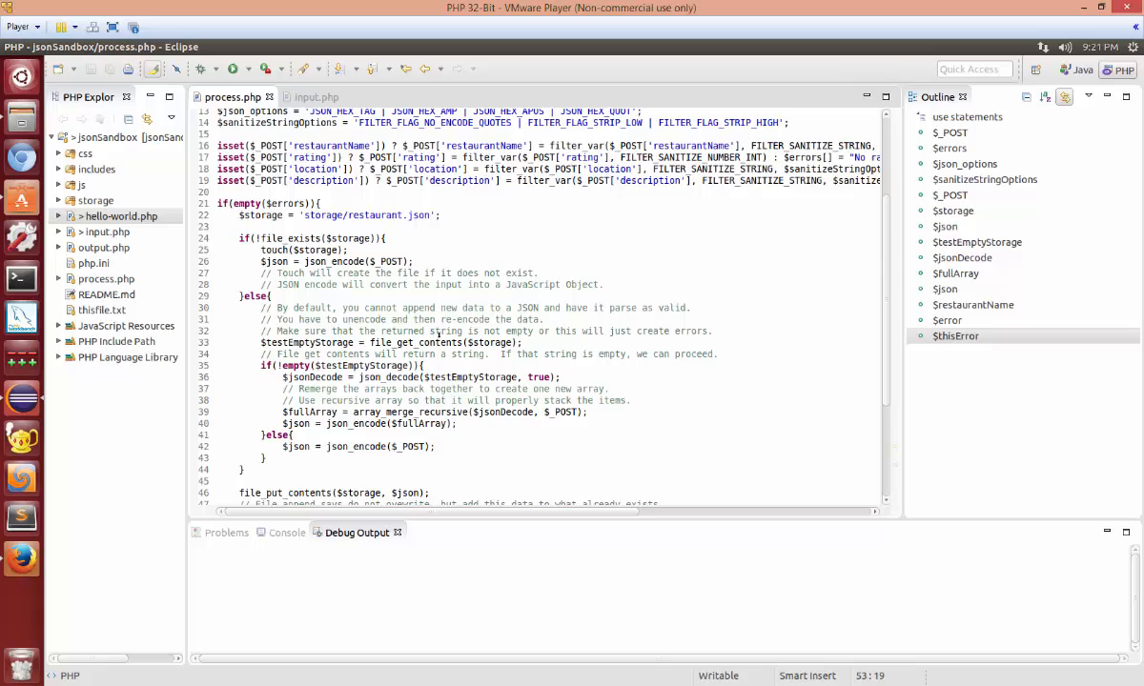
pyautogui.click(316, 96)
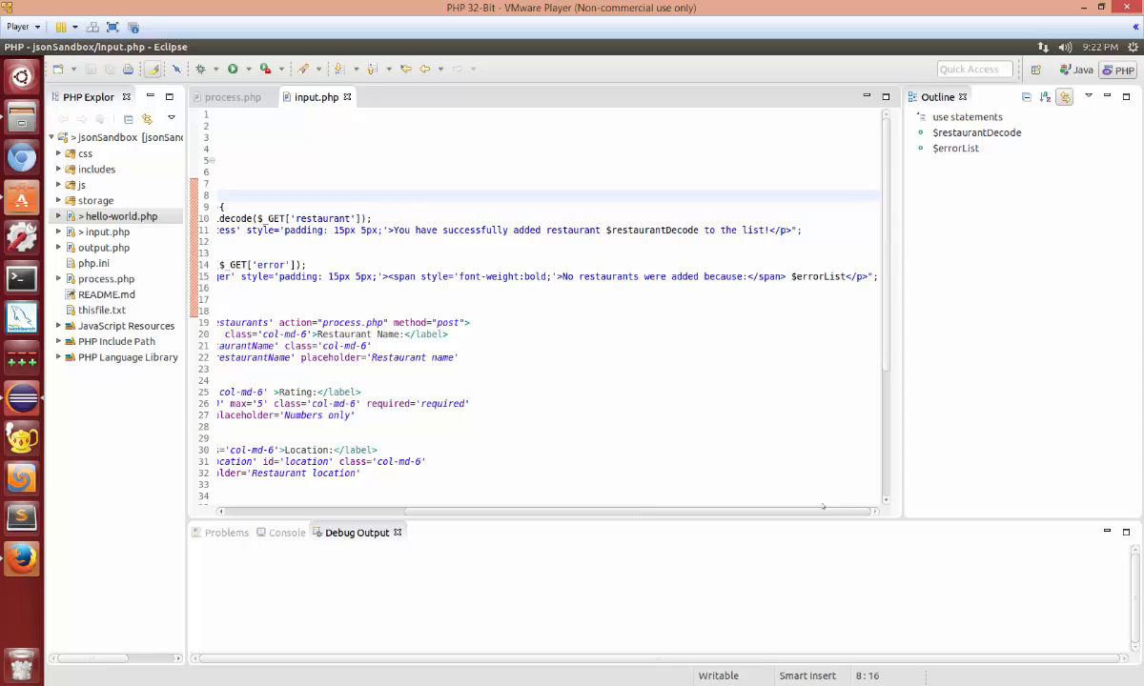
pyautogui.moveTo(756, 351)
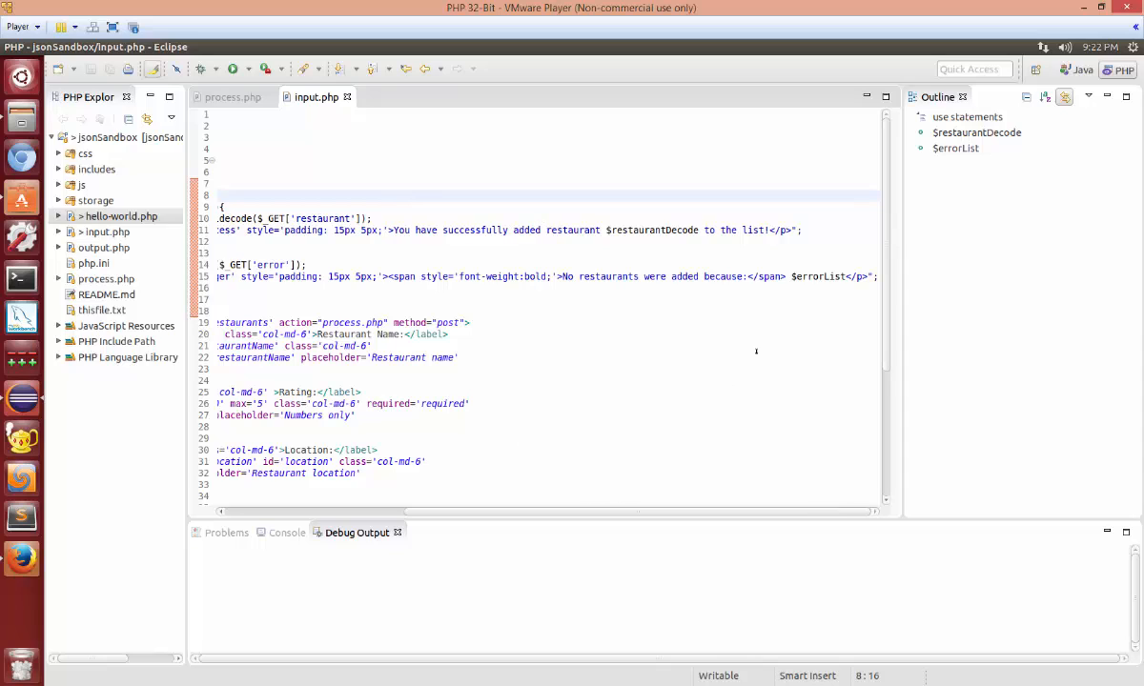
# Step: Select text on line 15 of input.php, then switch to Firefox
pyautogui.doubleClick(515, 276)
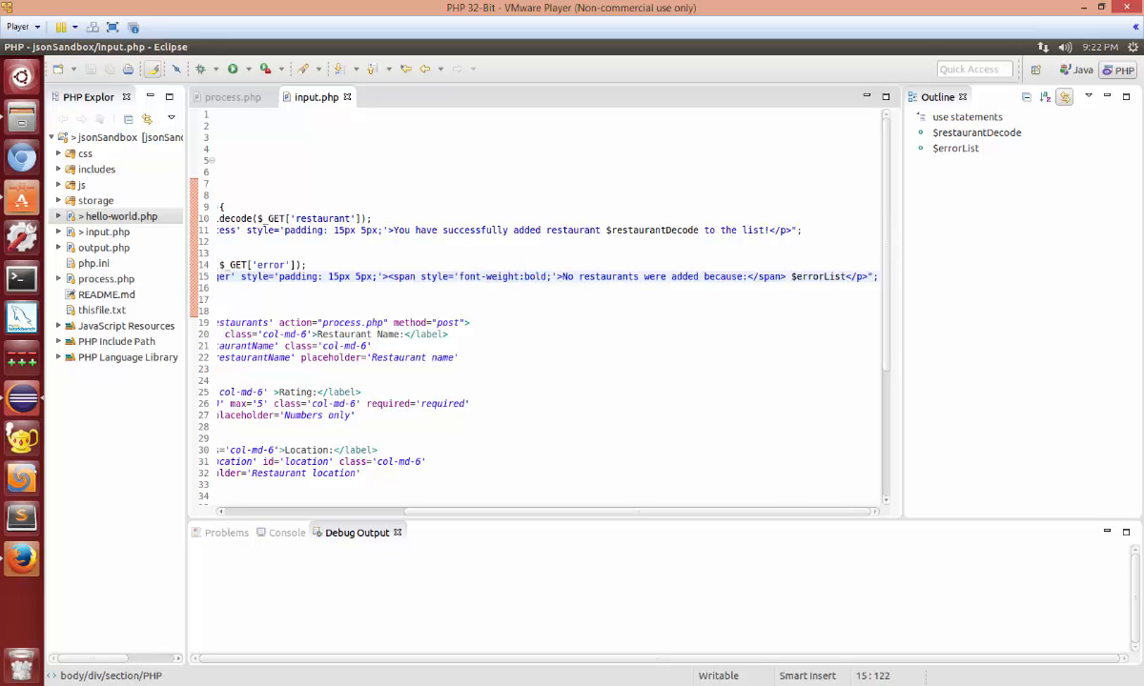
pyautogui.click(21, 558)
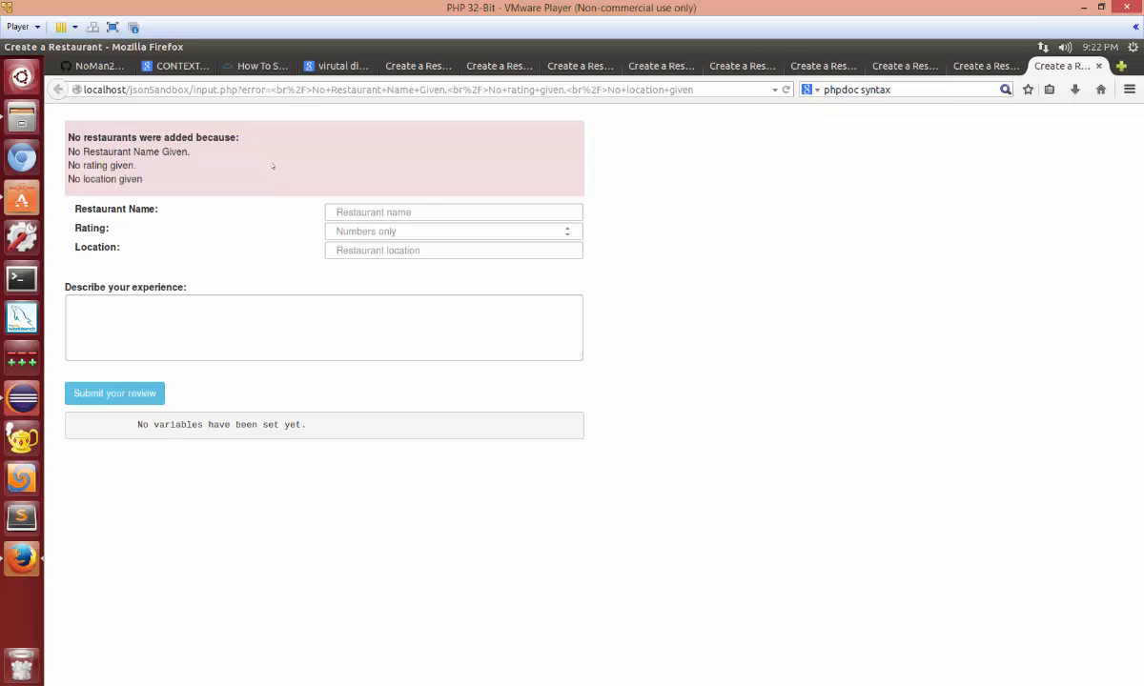
pyautogui.moveTo(20, 359)
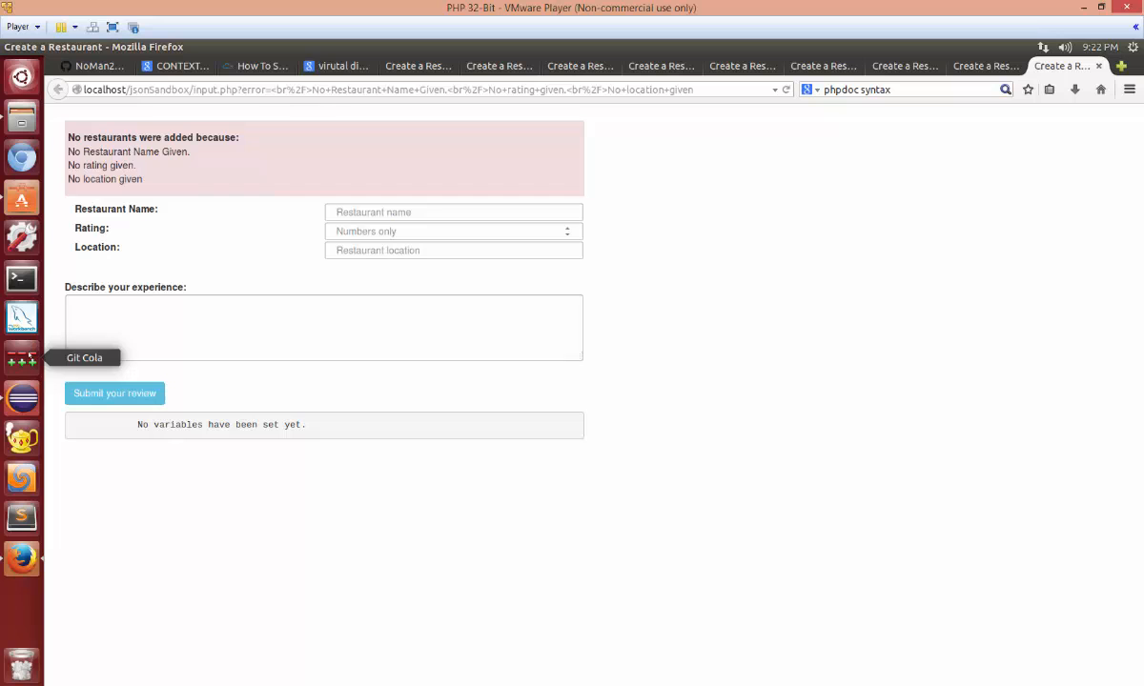
pyautogui.moveTo(410, 167)
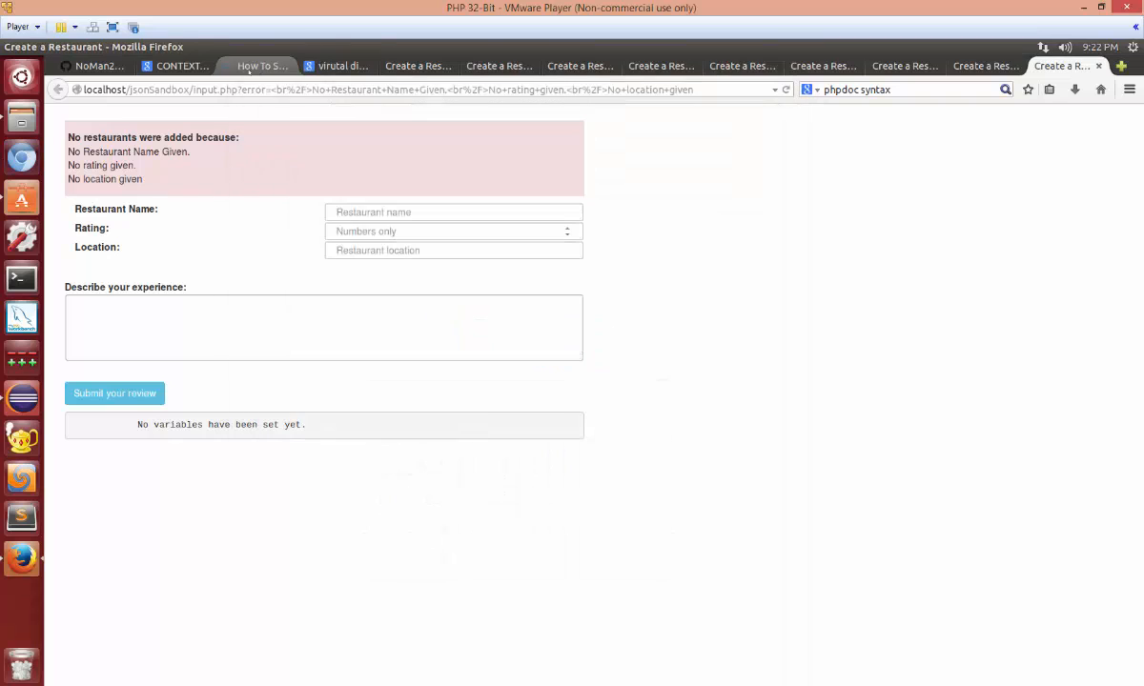
# Step: Switch to the Firefox tab with Google results for CONTEXT_DOCUMENT_ROOT
pyautogui.click(177, 66)
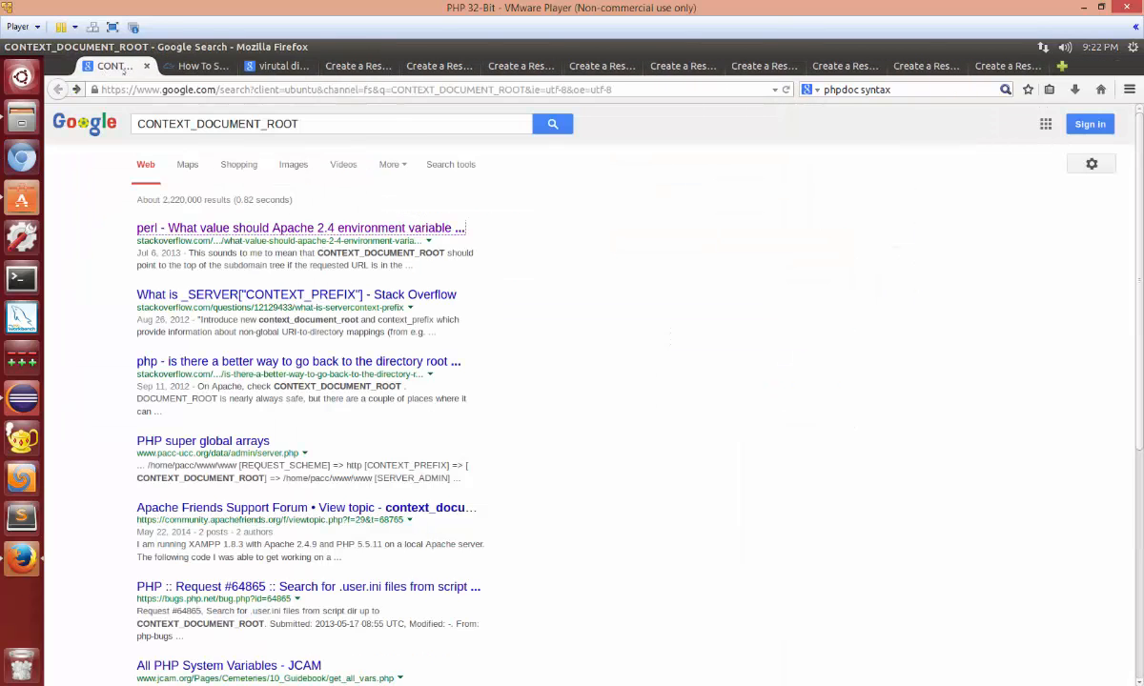